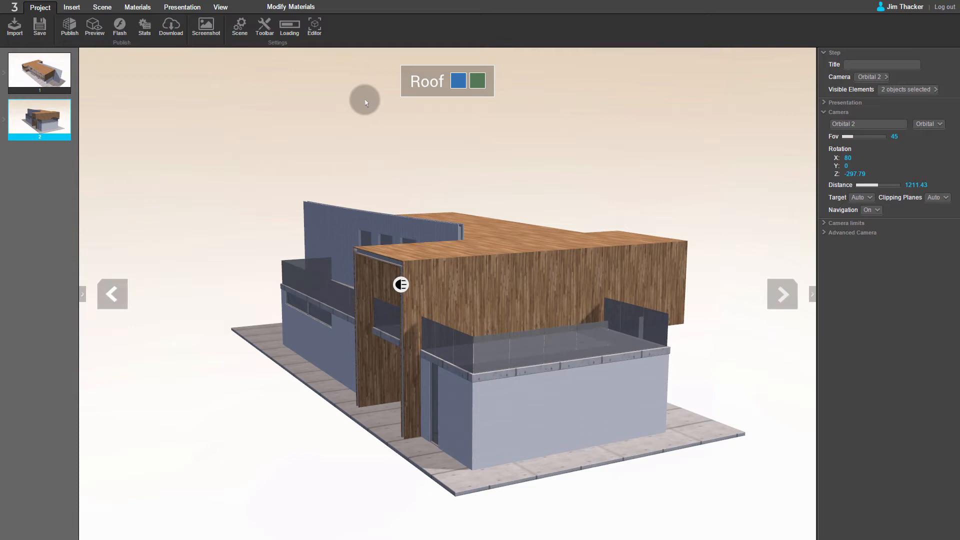
pyautogui.moveTo(370, 100)
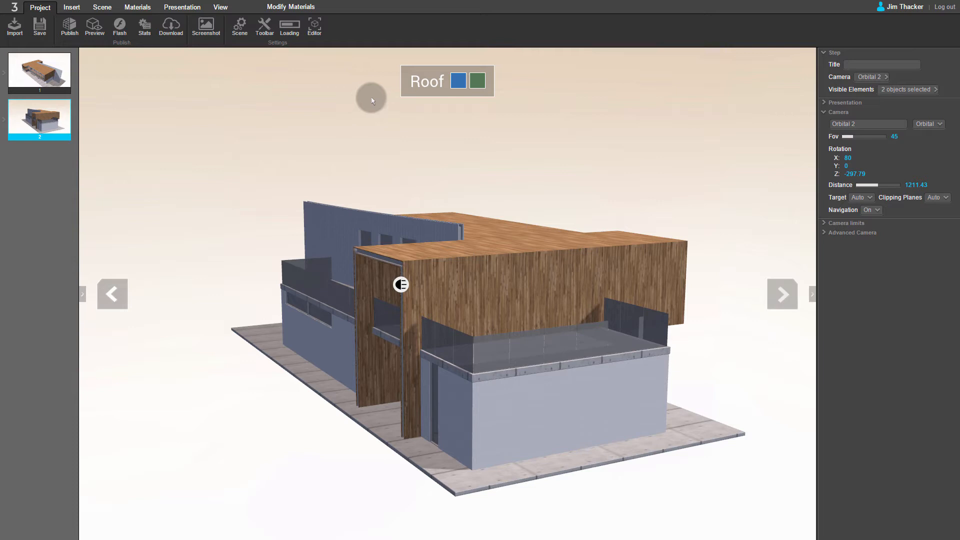
pyautogui.moveTo(420, 83)
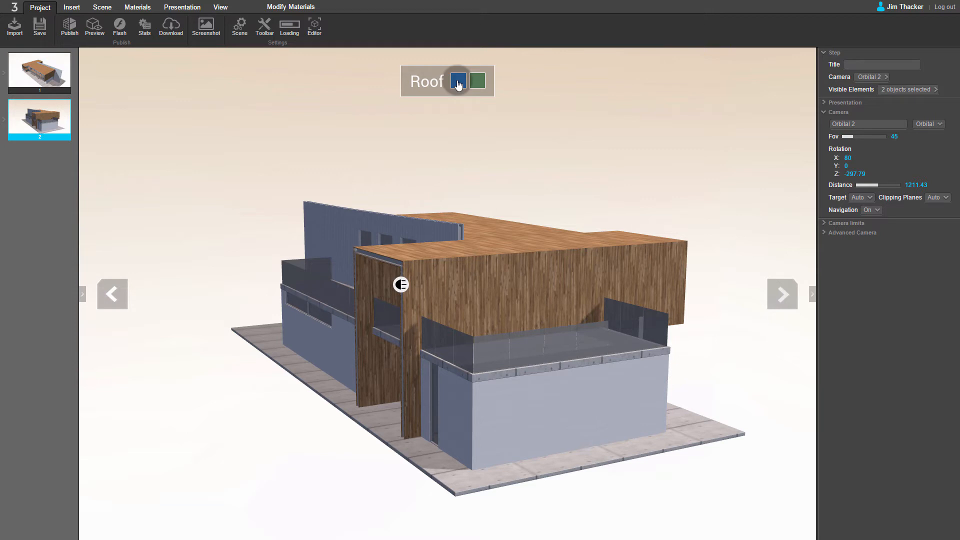
# Show the Materials tab and identify material_5 as the roof's wood material.
pyautogui.click(137, 7)
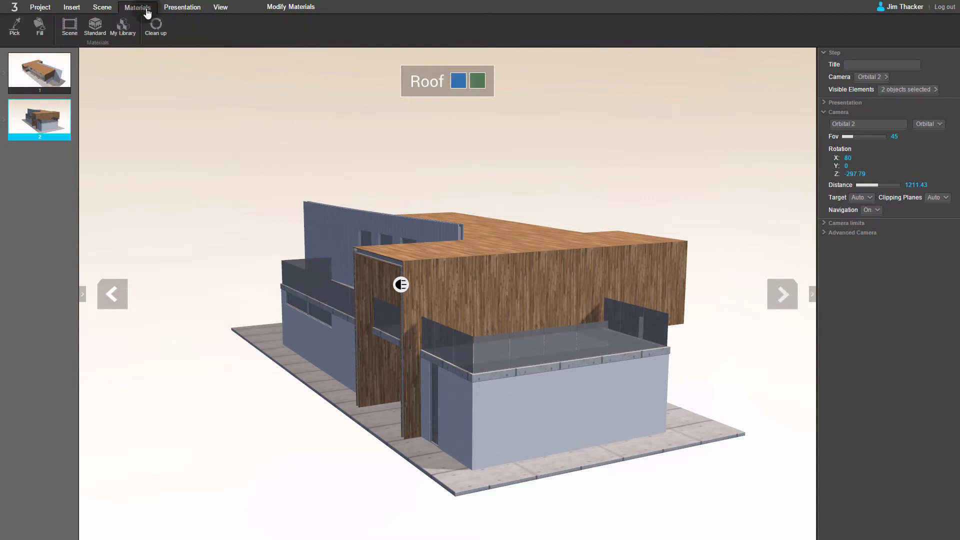
pyautogui.moveTo(94, 24)
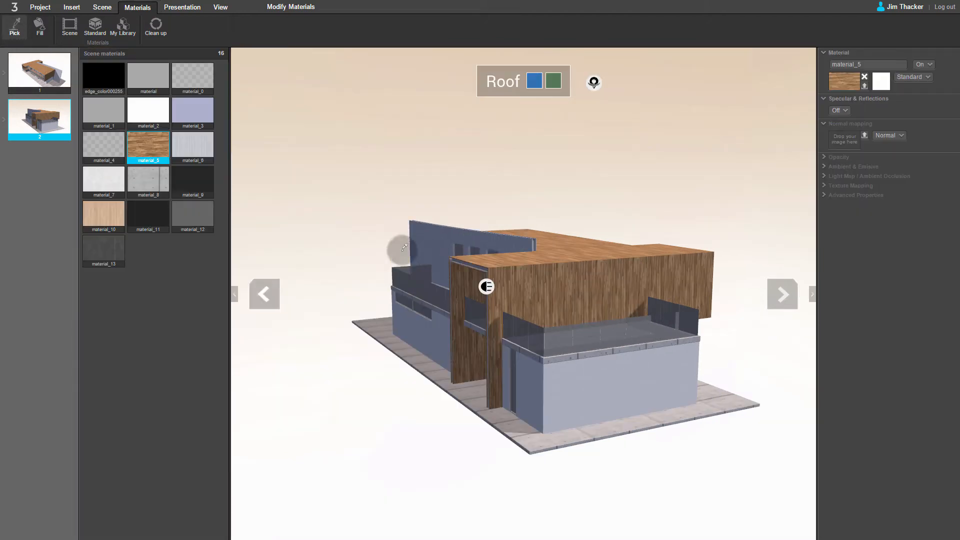
pyautogui.moveTo(148, 149)
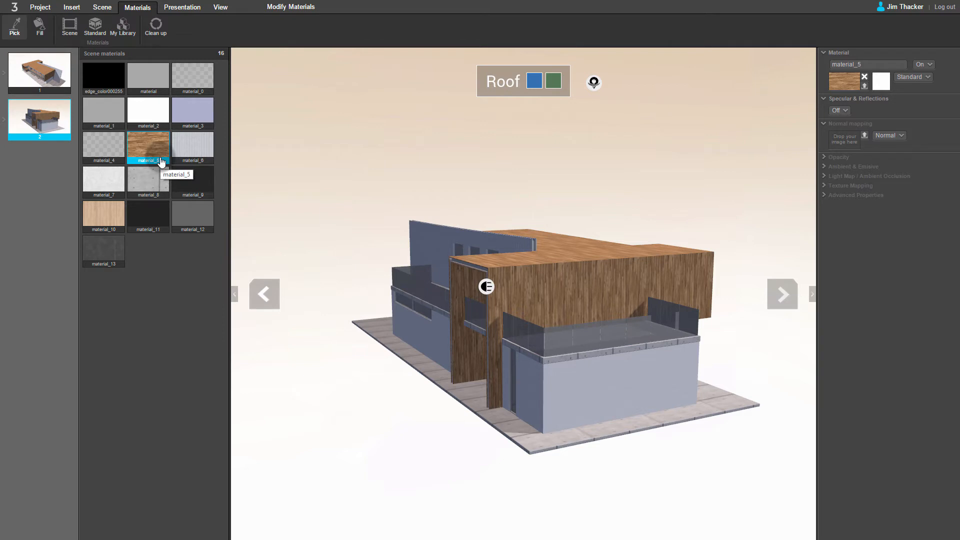
# Insert a Modify Material animation targeting material_5, the roof's wood material.
pyautogui.click(71, 7)
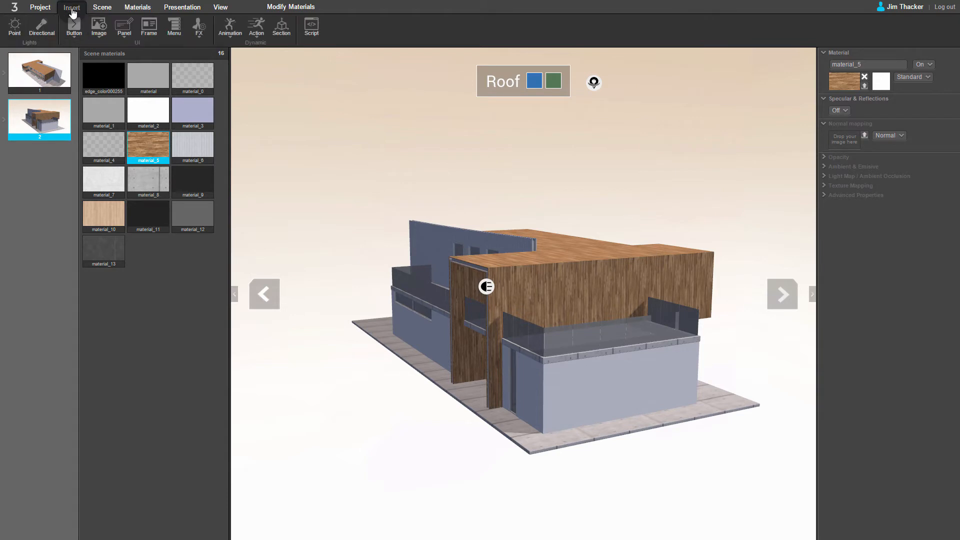
pyautogui.click(230, 28)
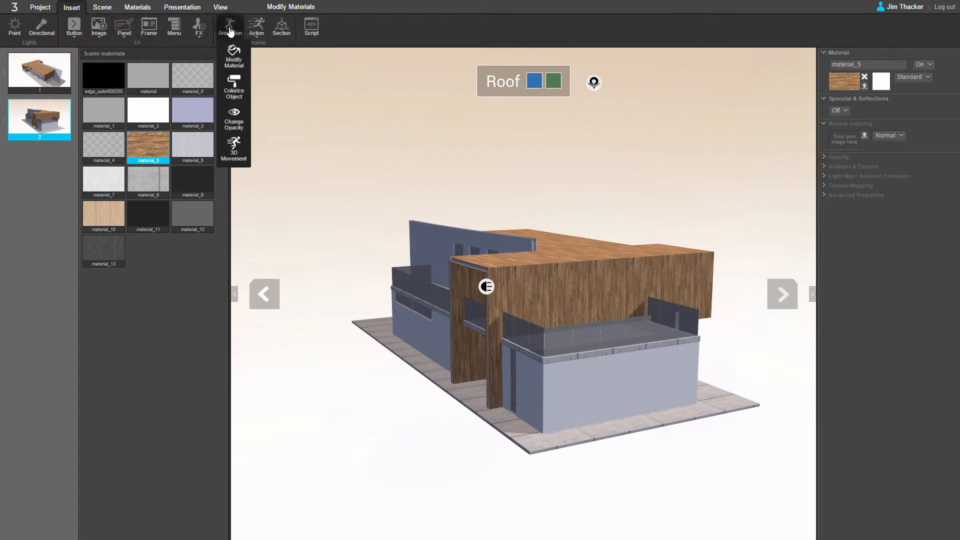
pyautogui.moveTo(233, 56)
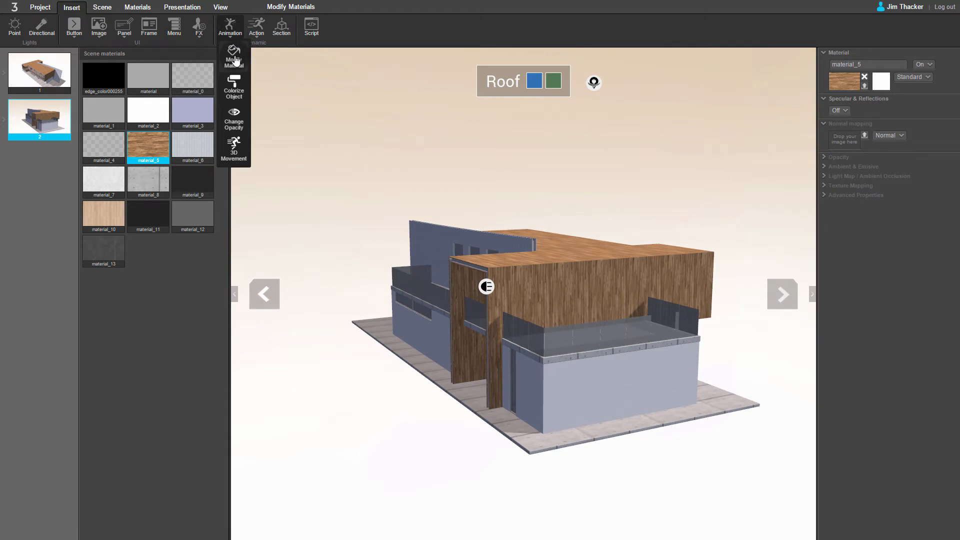
pyautogui.click(233, 56)
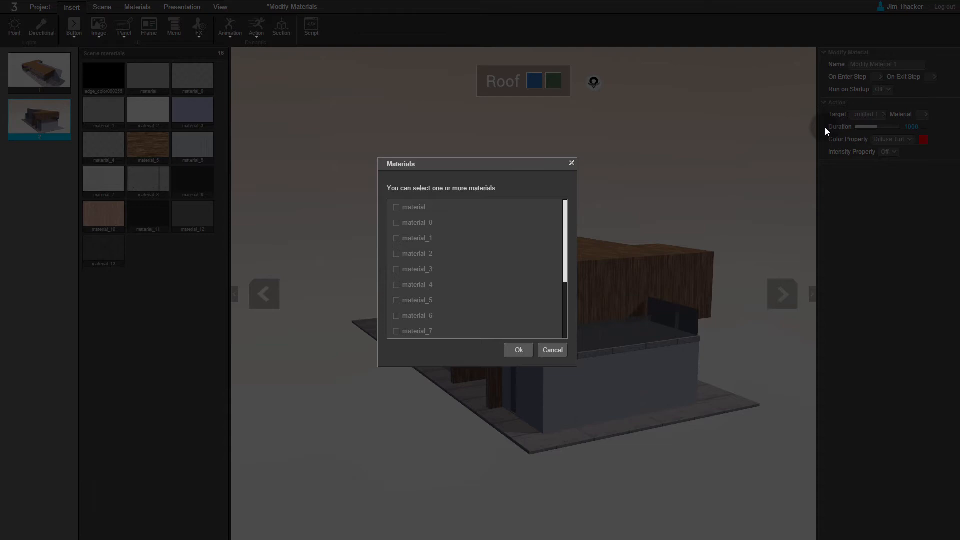
pyautogui.moveTo(399, 304)
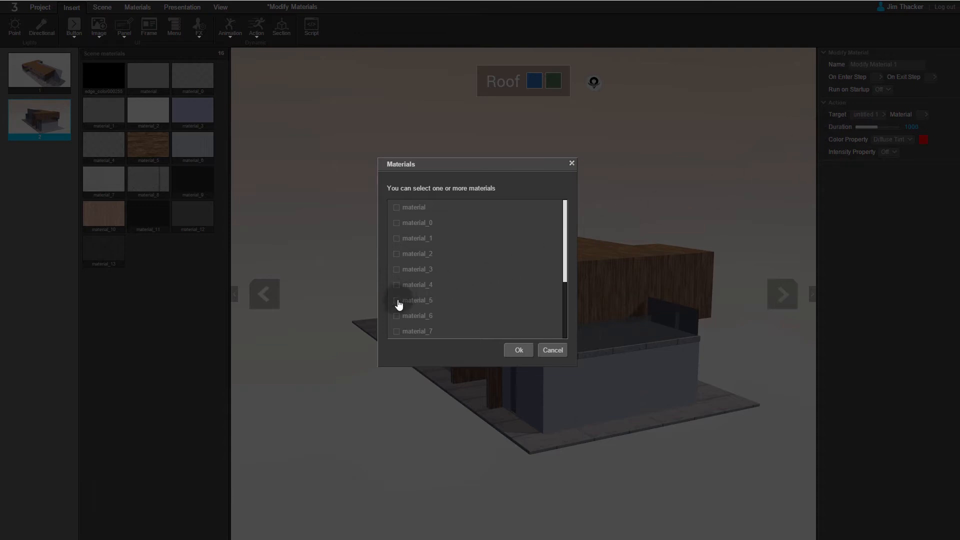
pyautogui.click(416, 300)
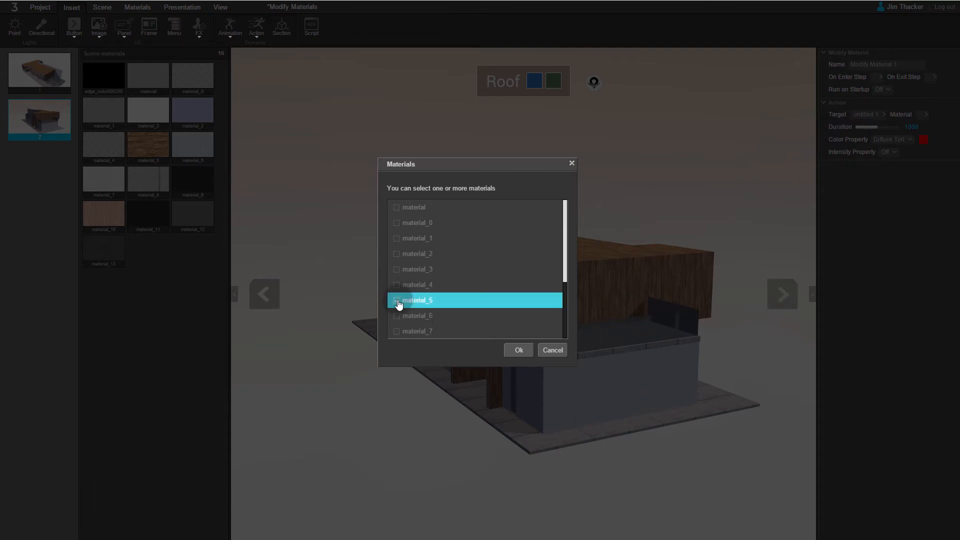
pyautogui.click(517, 350)
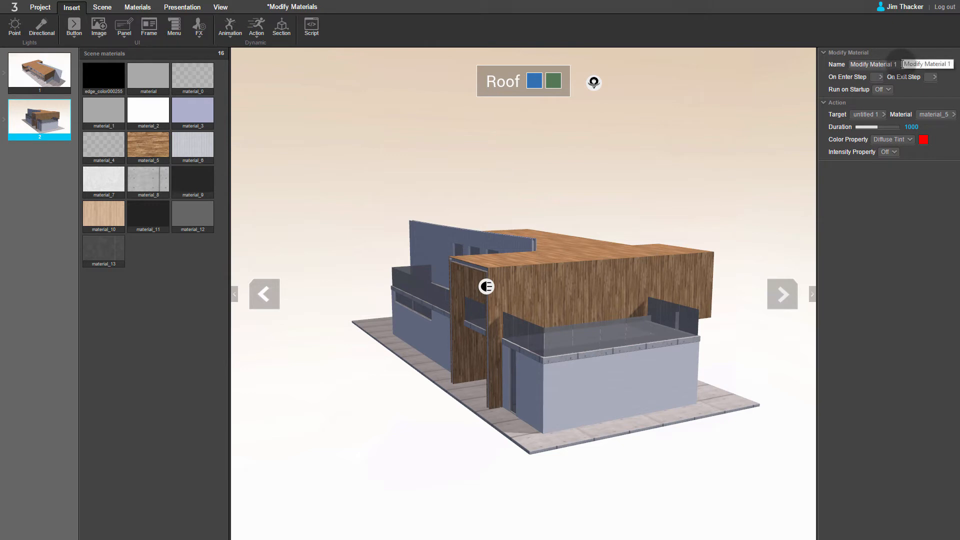
# Rename the animation to Turn Blue and change its colour tint from red to blue.
pyautogui.tripleClick(874, 64)
pyautogui.write('Turn Blue')
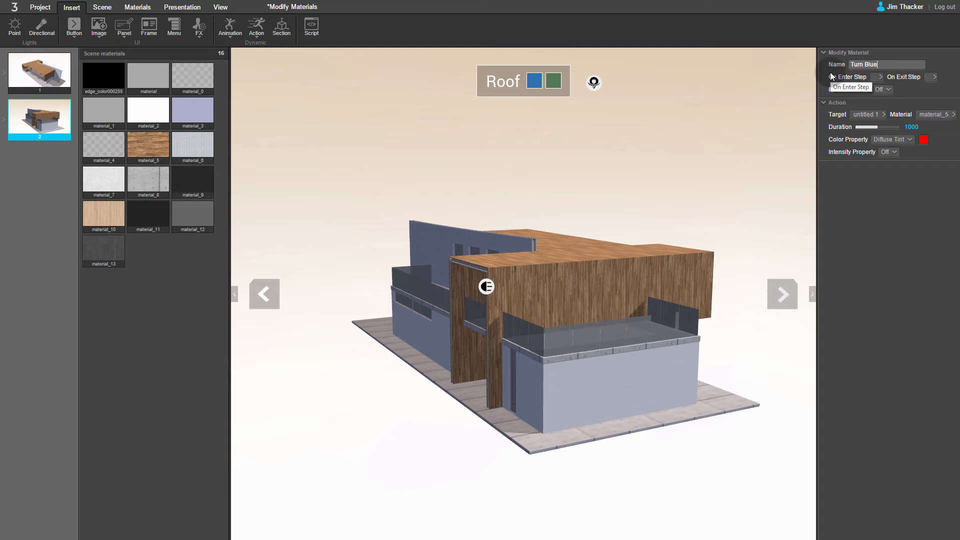
pyautogui.click(847, 77)
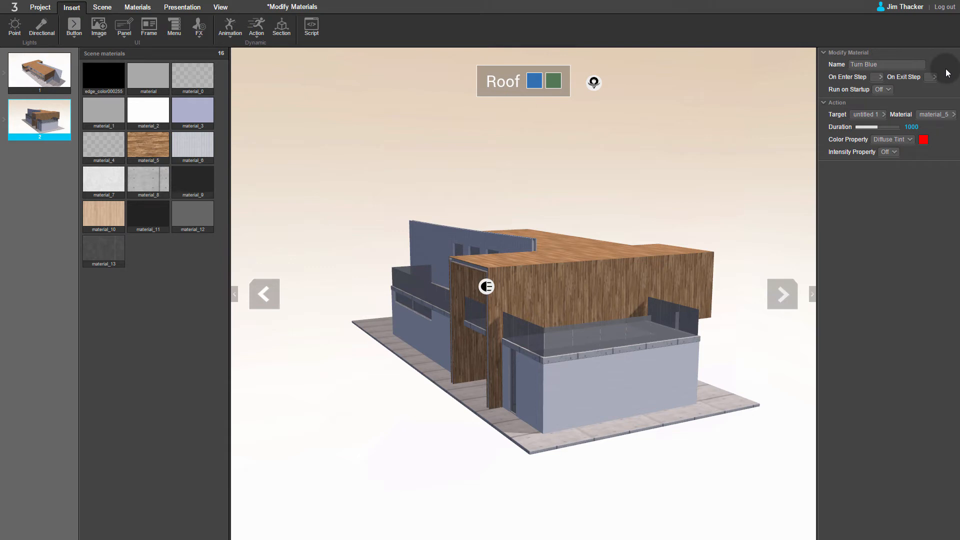
pyautogui.click(924, 139)
pyautogui.write('180')
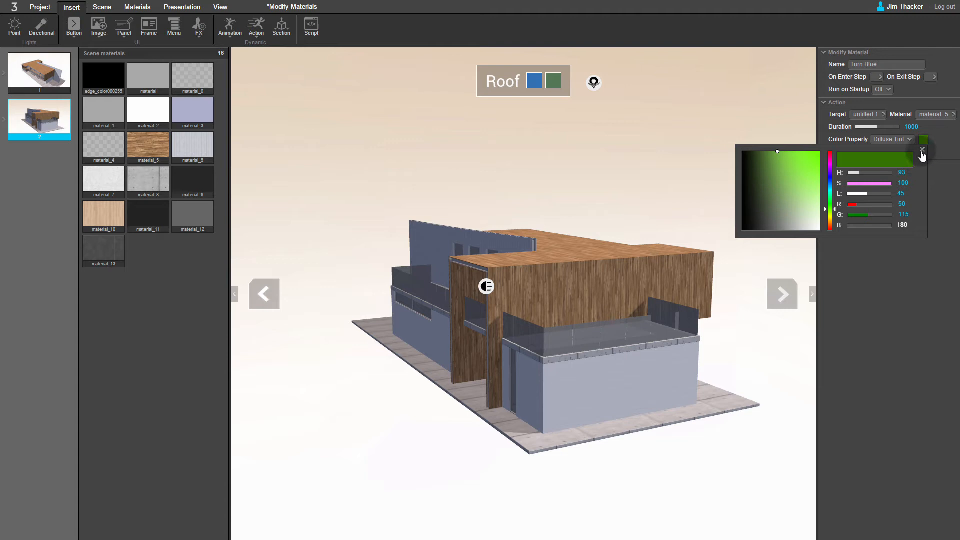
pyautogui.click(922, 151)
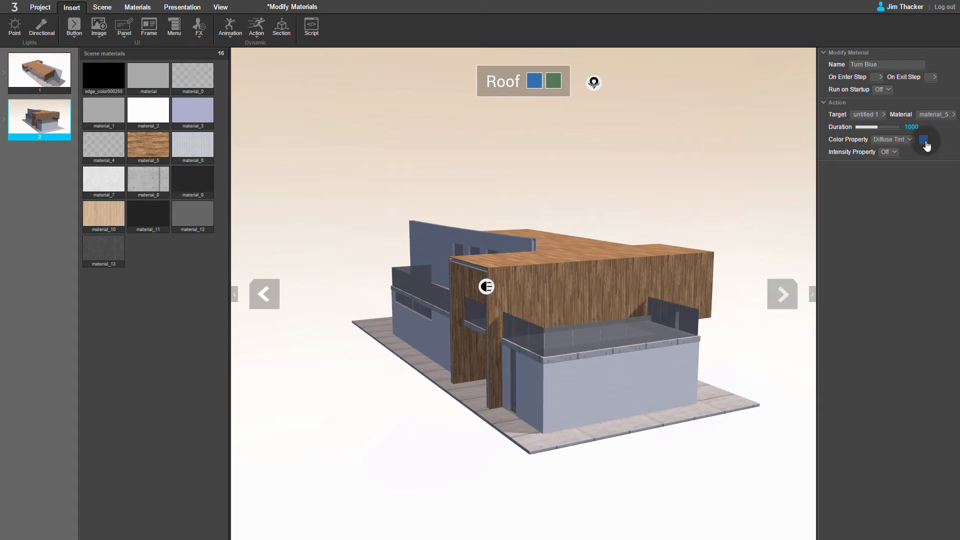
pyautogui.moveTo(613, 225)
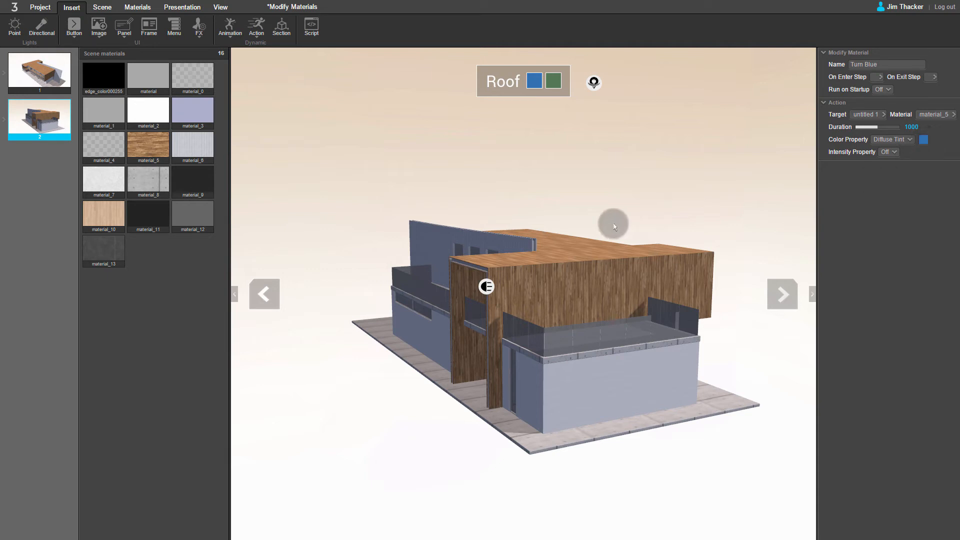
pyautogui.click(180, 7)
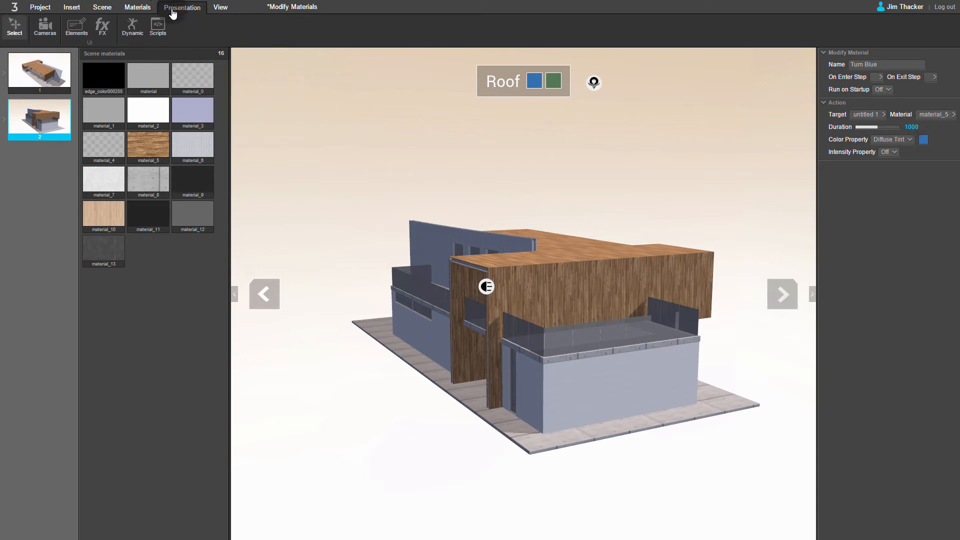
# Set the Blue swatch's click event to Project Actions running the Turn Blue action.
pyautogui.click(76, 28)
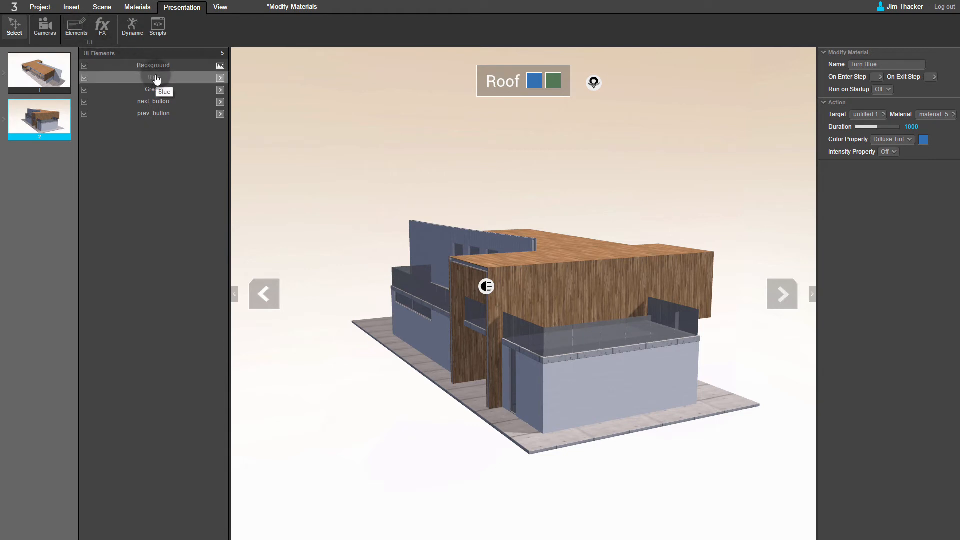
pyautogui.click(153, 77)
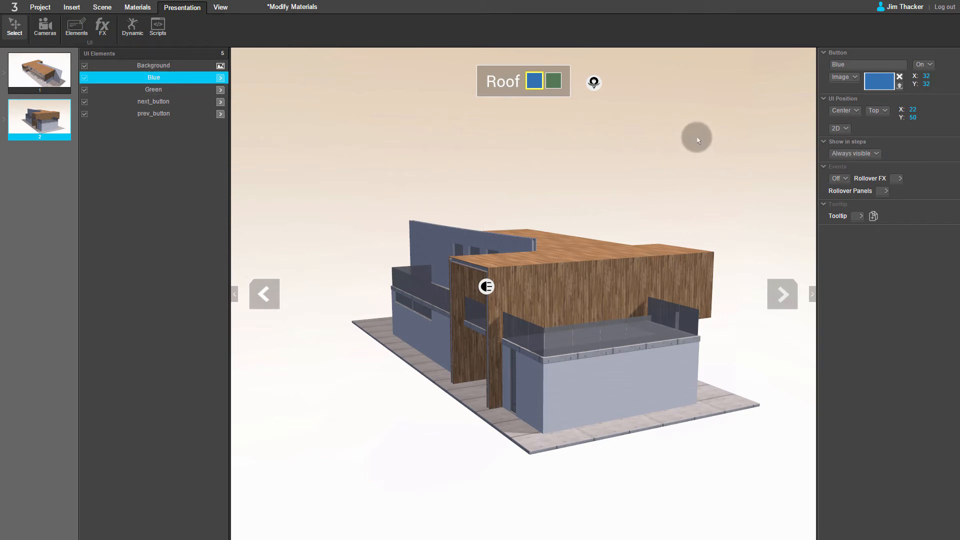
pyautogui.moveTo(823, 119)
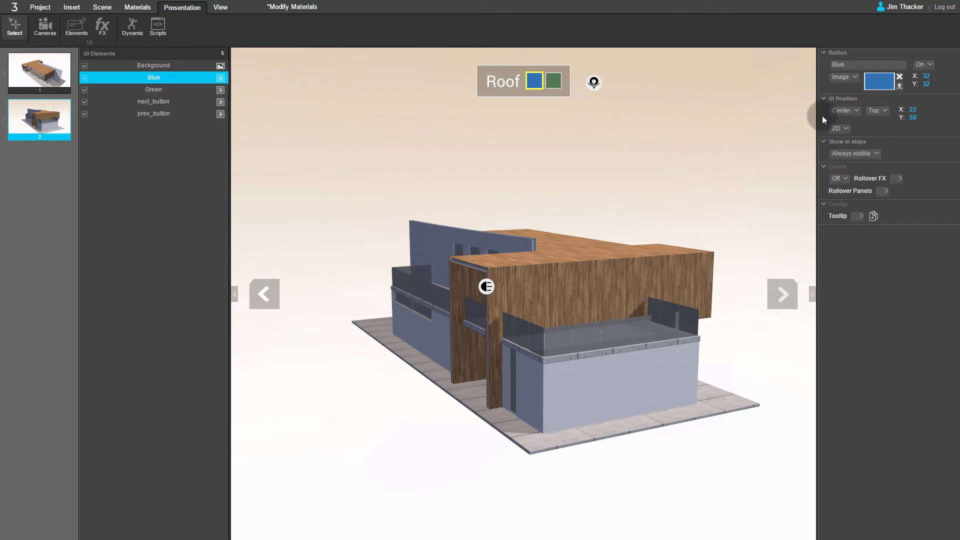
pyautogui.moveTo(854, 171)
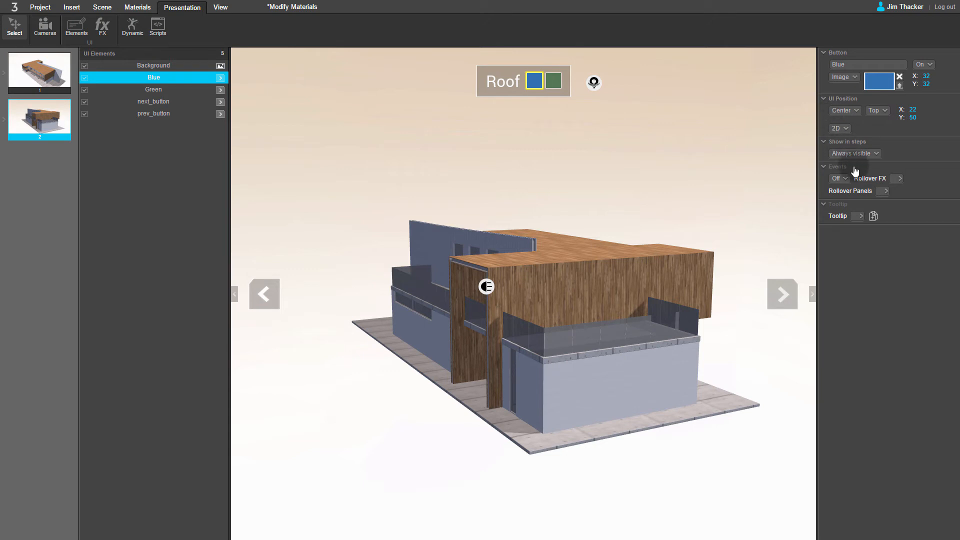
pyautogui.click(836, 178)
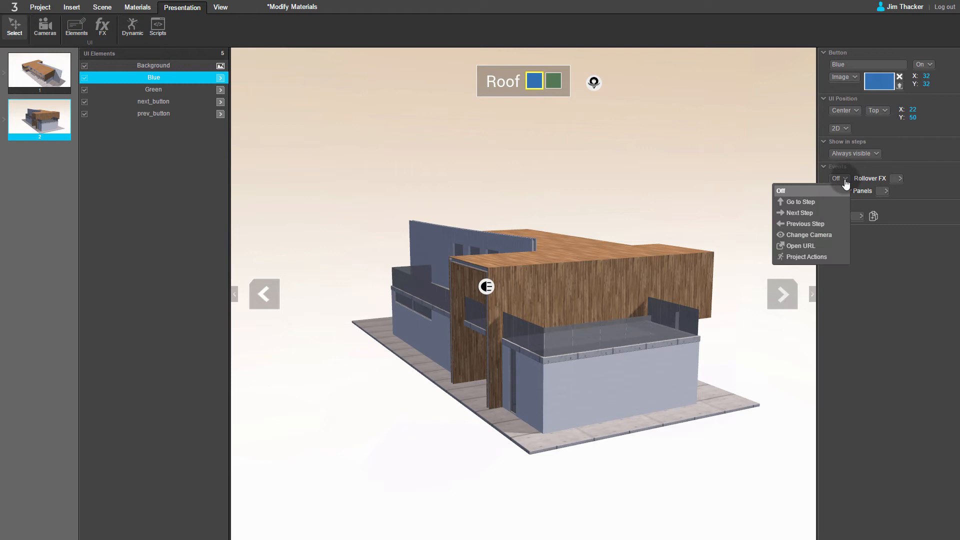
pyautogui.click(806, 257)
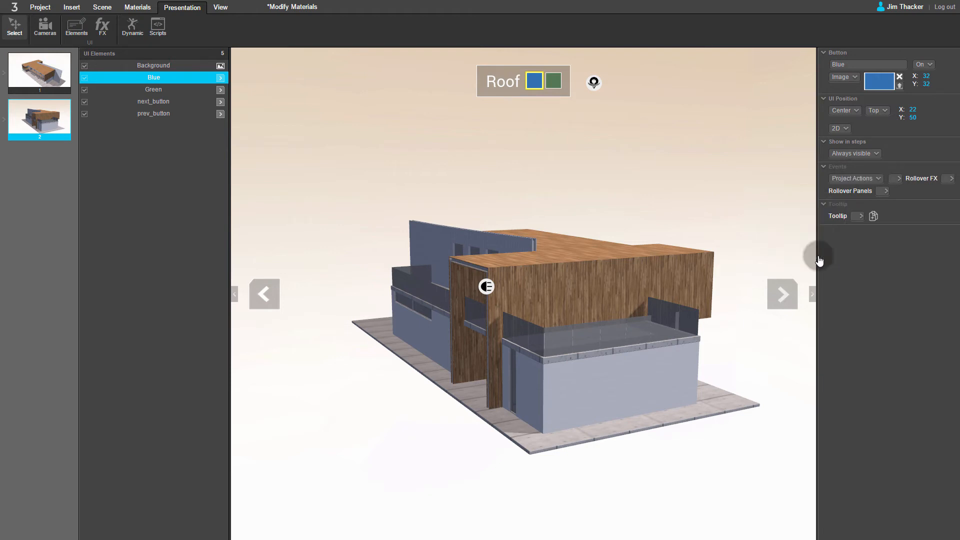
pyautogui.moveTo(884, 186)
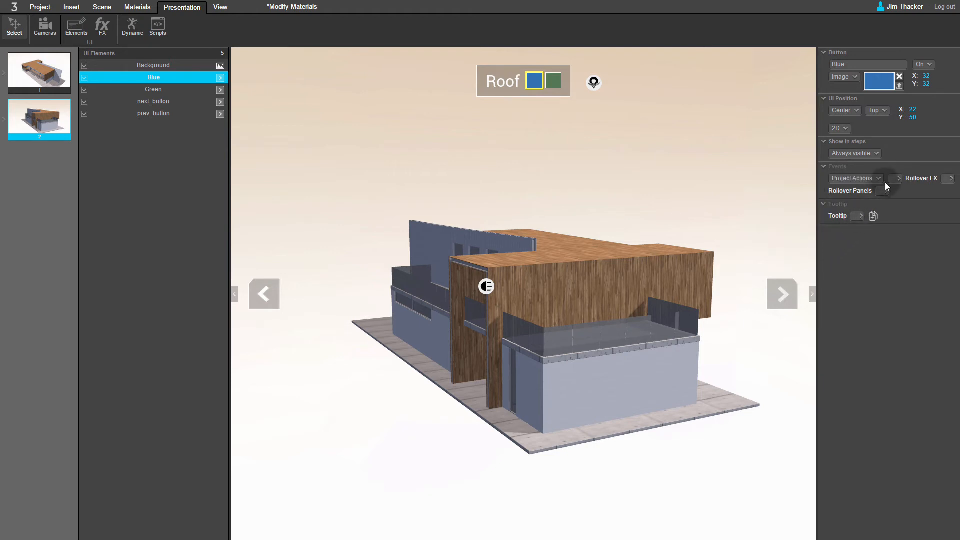
pyautogui.click(897, 178)
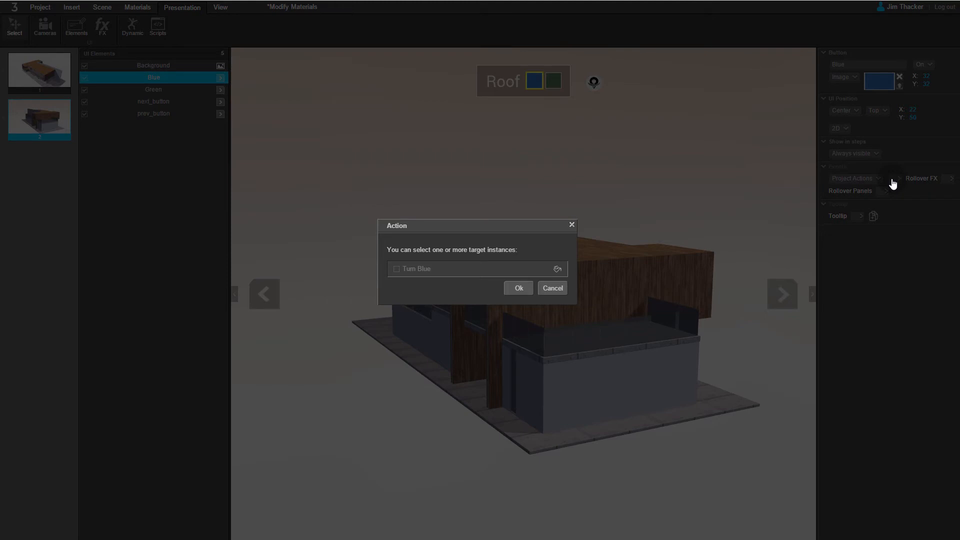
pyautogui.moveTo(442, 296)
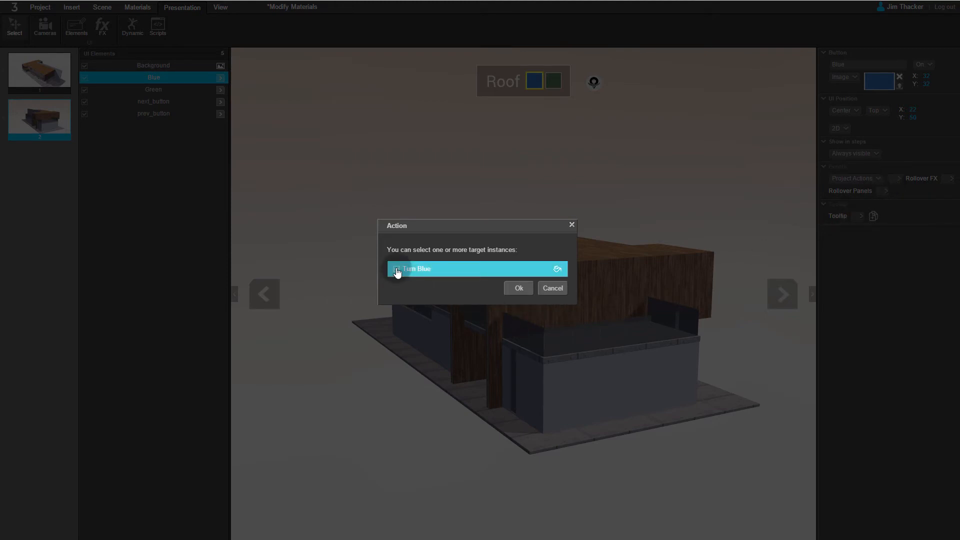
pyautogui.click(518, 288)
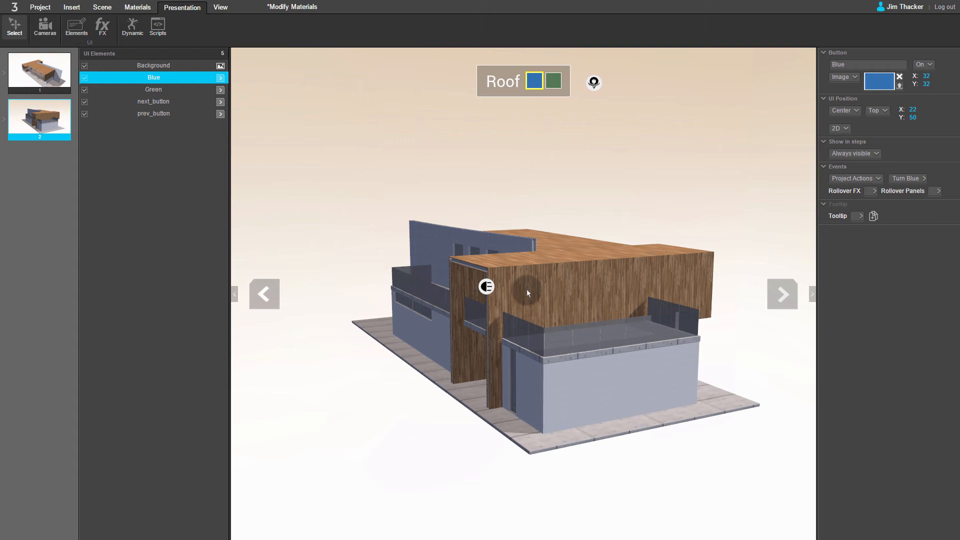
pyautogui.moveTo(300, 201)
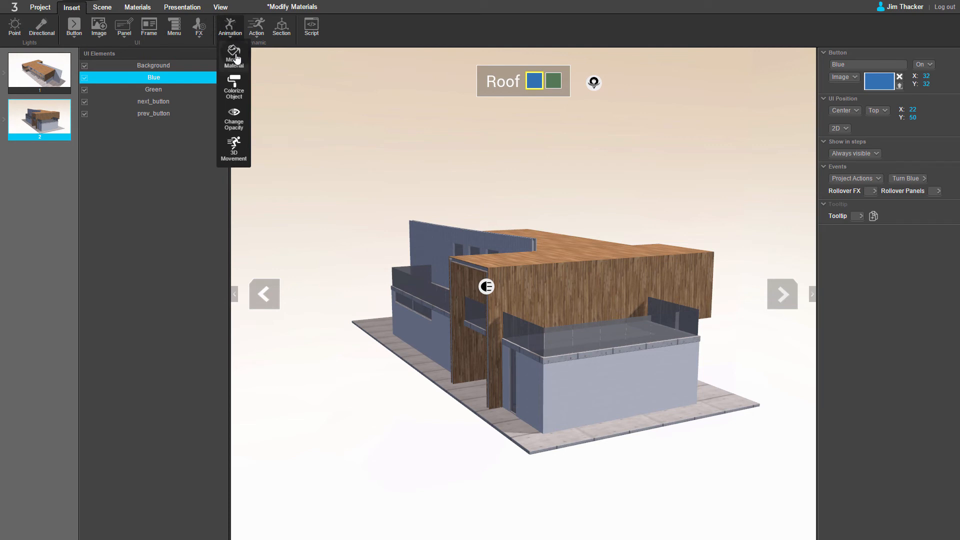
pyautogui.moveTo(238, 56)
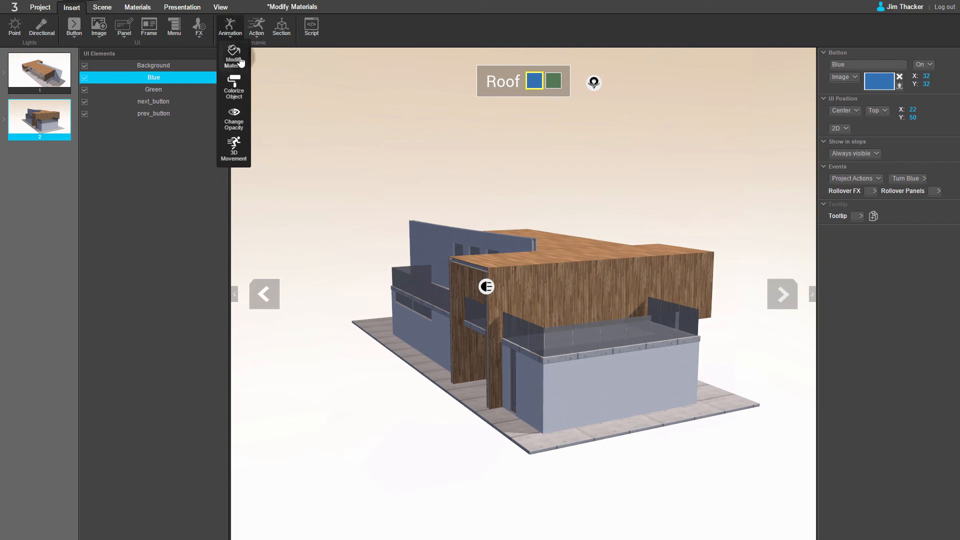
# Insert a second Modify Material action targeting material_5 and select its name for renaming.
pyautogui.click(233, 55)
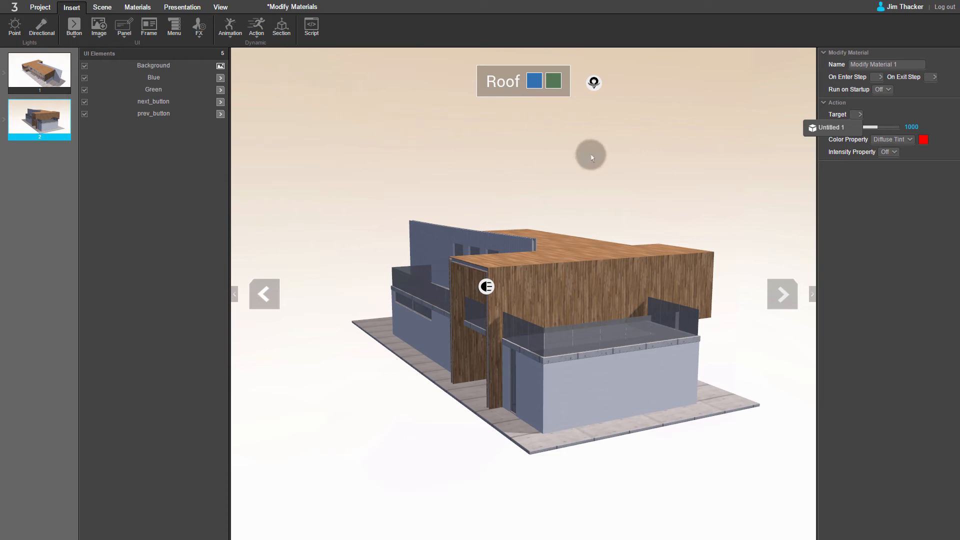
pyautogui.click(901, 113)
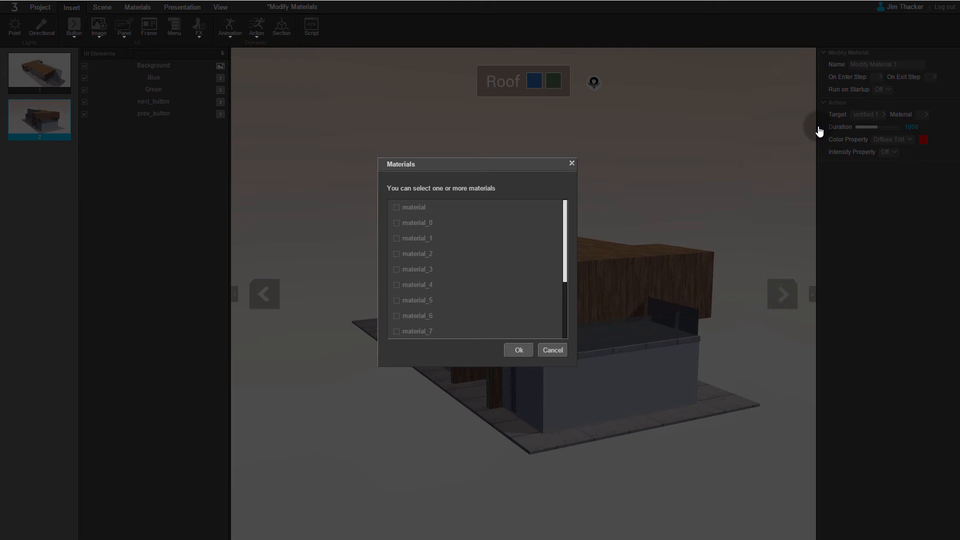
pyautogui.moveTo(770, 173)
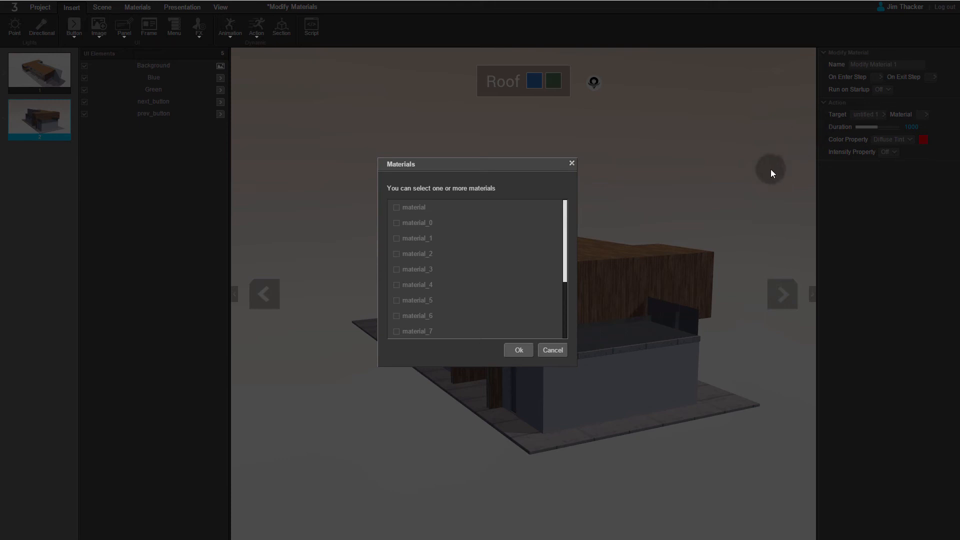
pyautogui.click(415, 300)
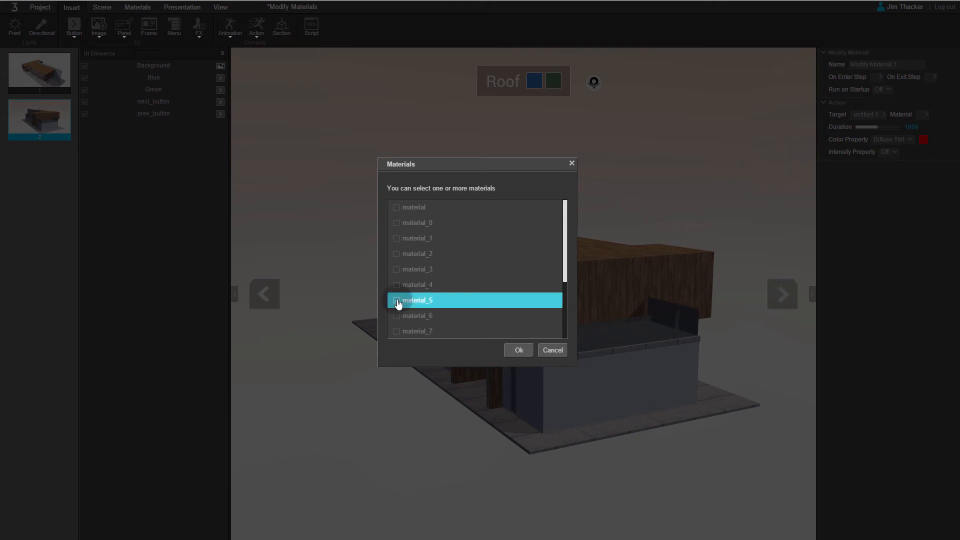
pyautogui.click(396, 300)
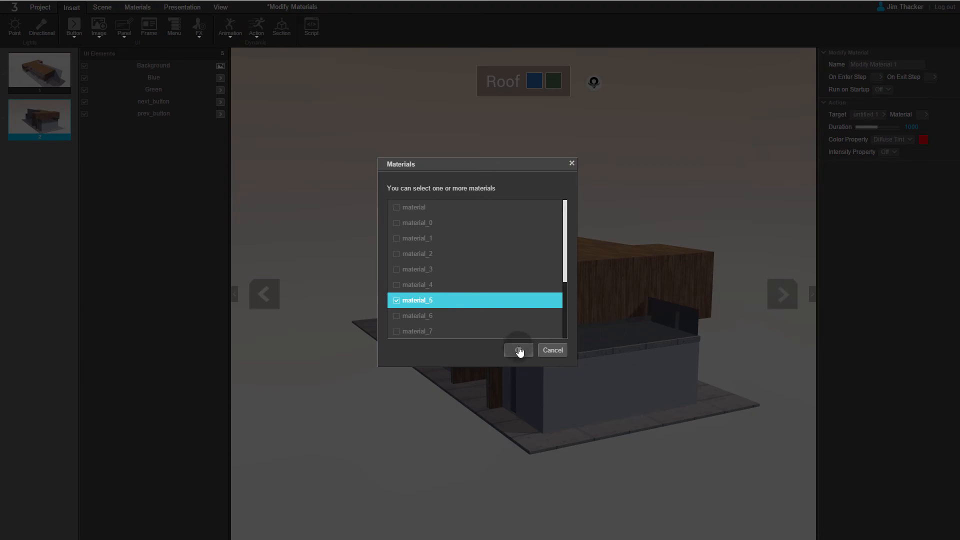
pyautogui.click(517, 350)
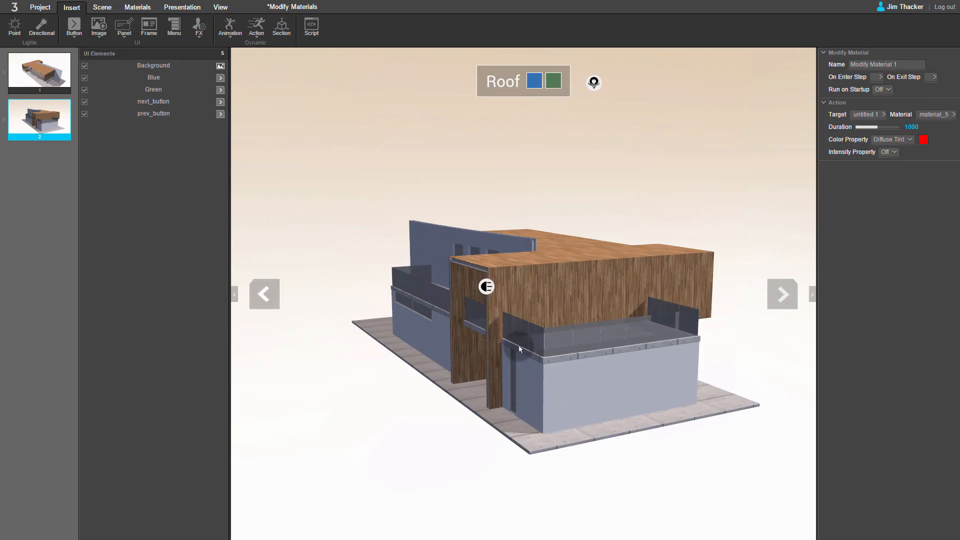
pyautogui.moveTo(820, 124)
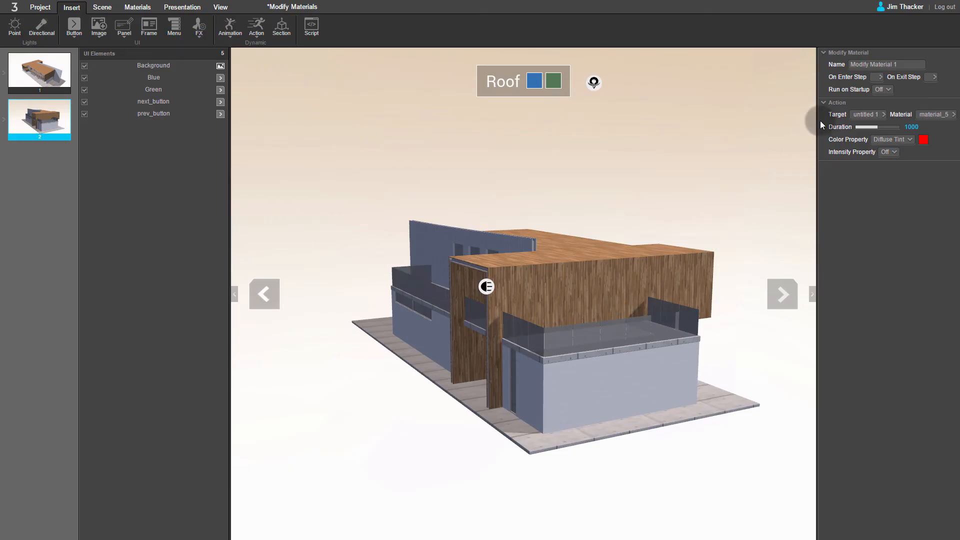
pyautogui.doubleClick(880, 64)
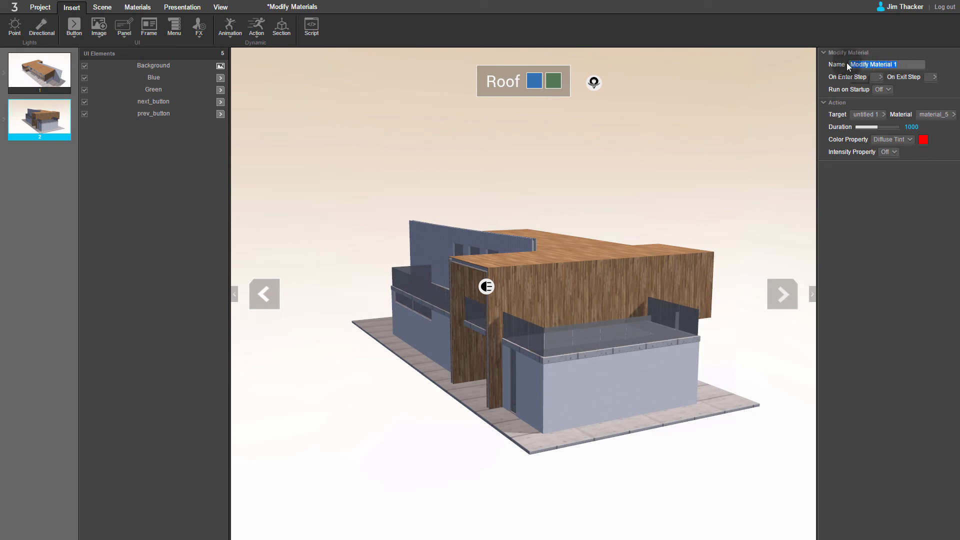
# Name the action Turn Green and set its tint to green R 85, G 120, B 85.
pyautogui.write('Turn')
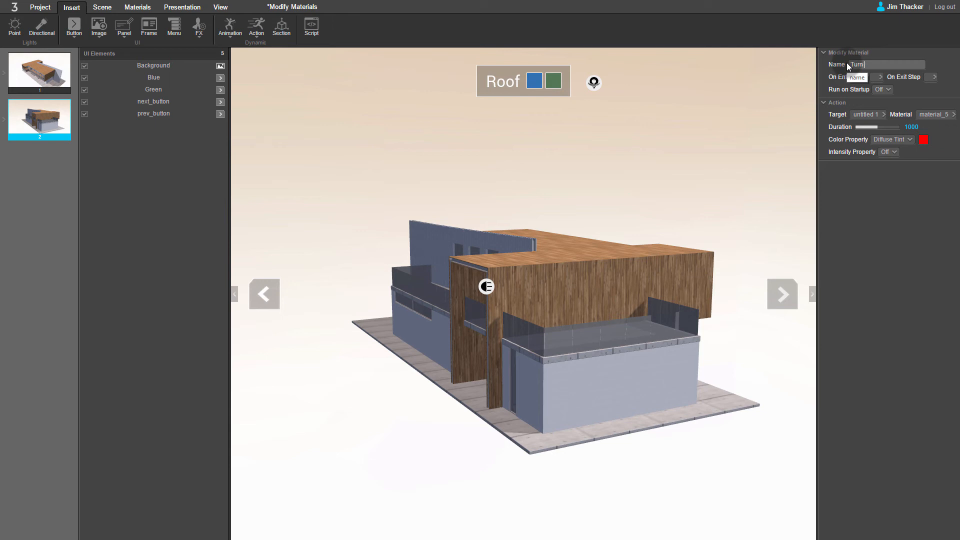
pyautogui.write('Green')
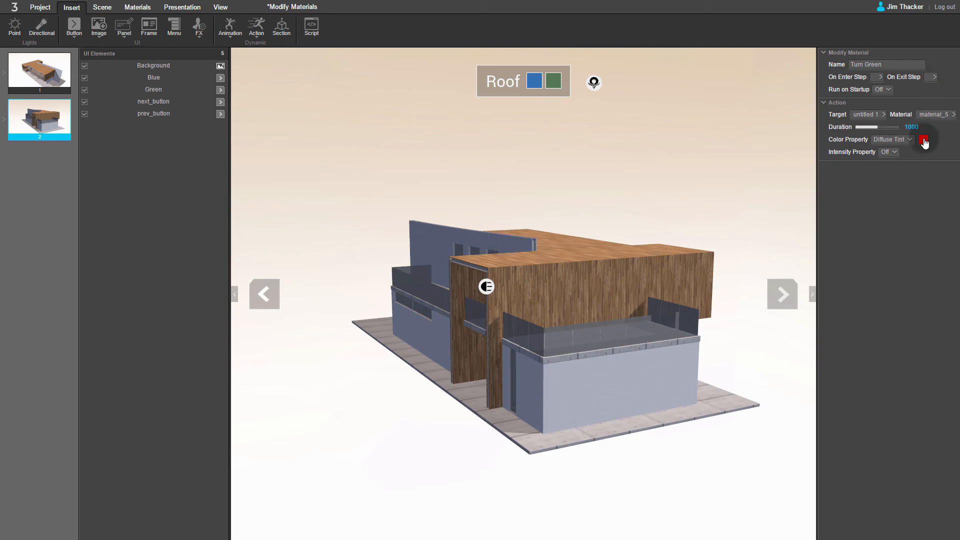
pyautogui.click(924, 140)
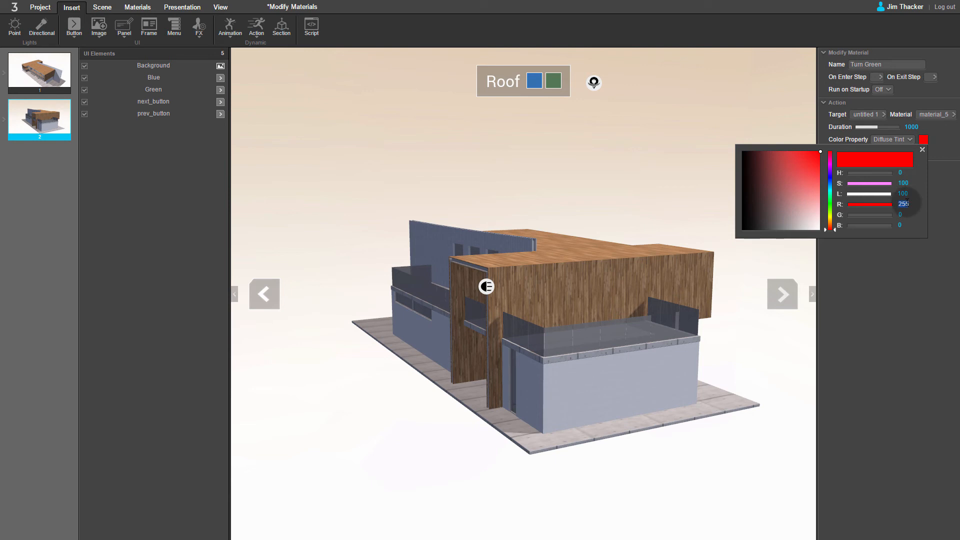
pyautogui.write('85')
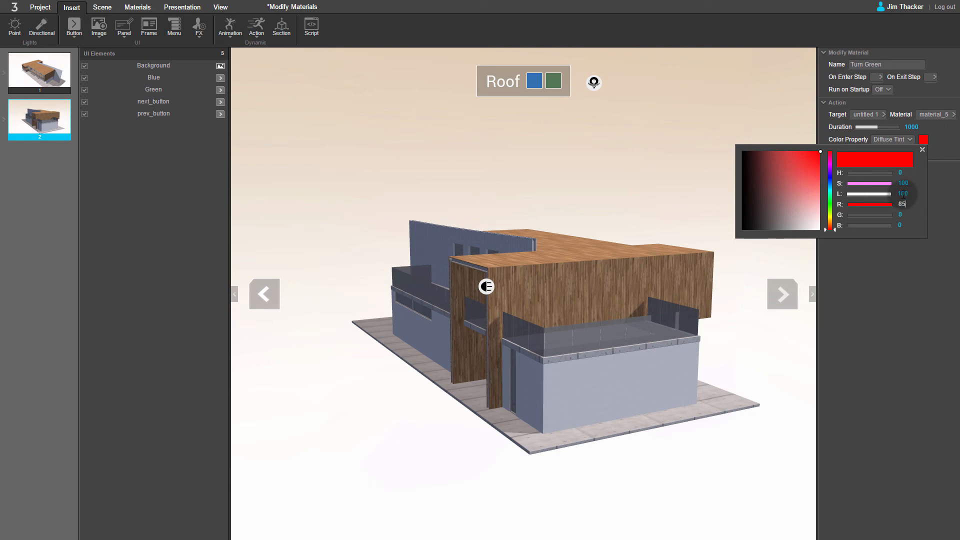
pyautogui.click(768, 151)
pyautogui.write('120')
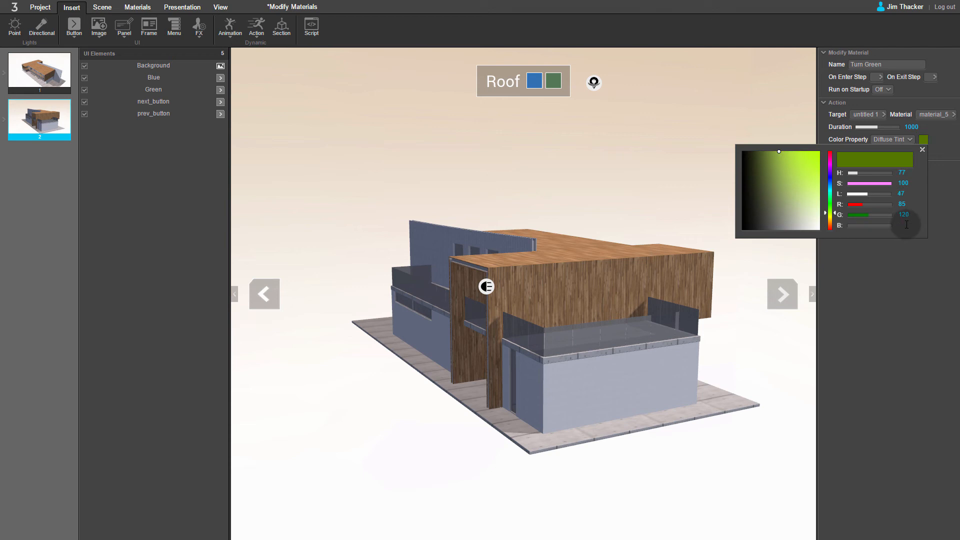
pyautogui.write('85')
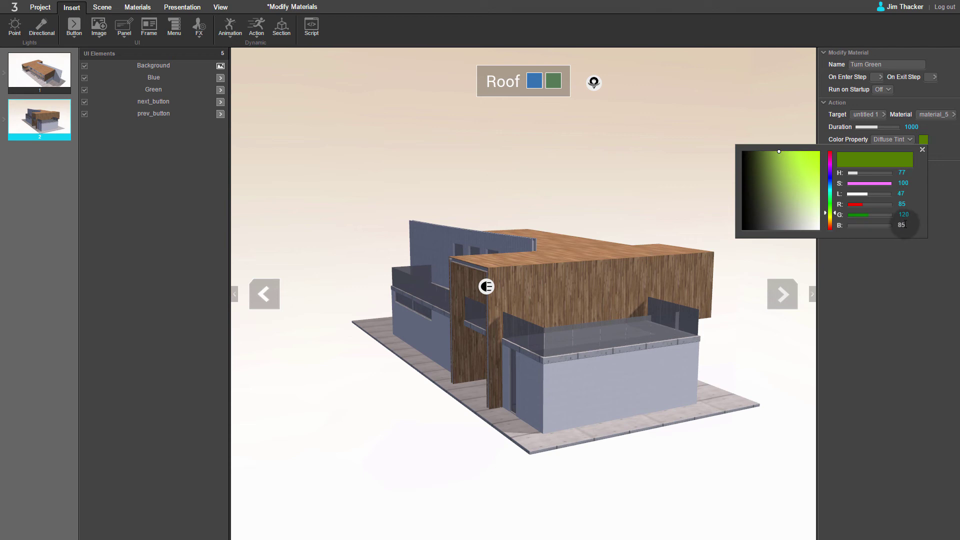
pyautogui.click(921, 149)
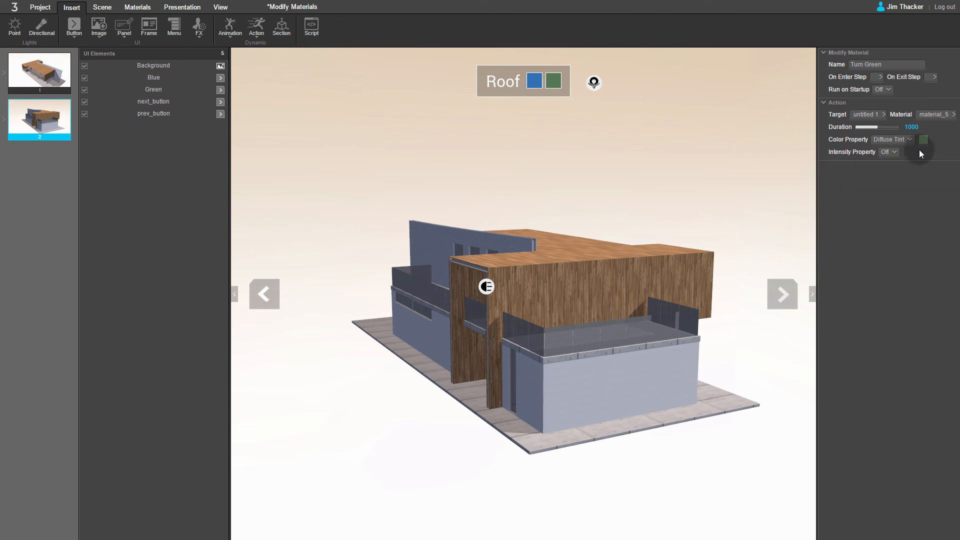
pyautogui.moveTo(896, 140)
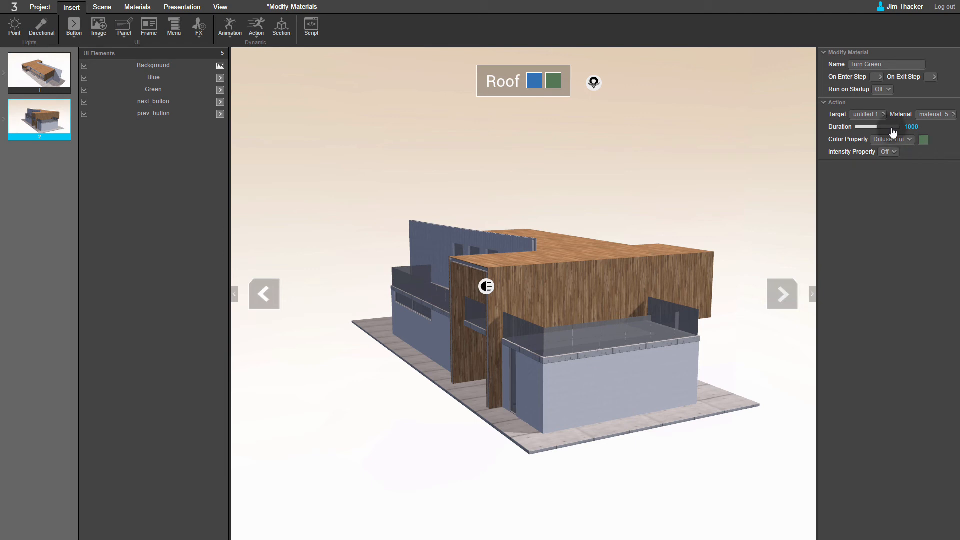
# Set the Turn Green action's Color Property to Diffuse Tint, leaving Intensity off.
pyautogui.click(891, 139)
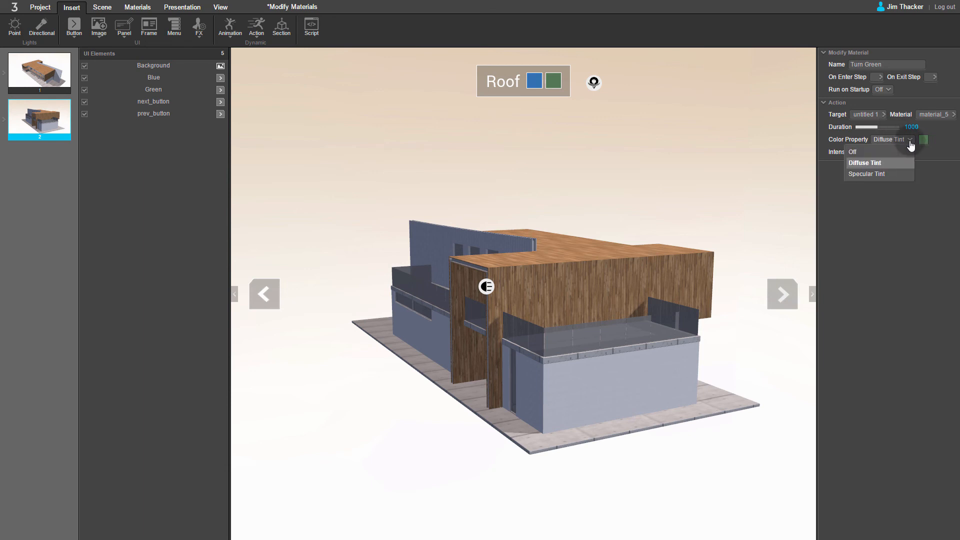
pyautogui.moveTo(866, 174)
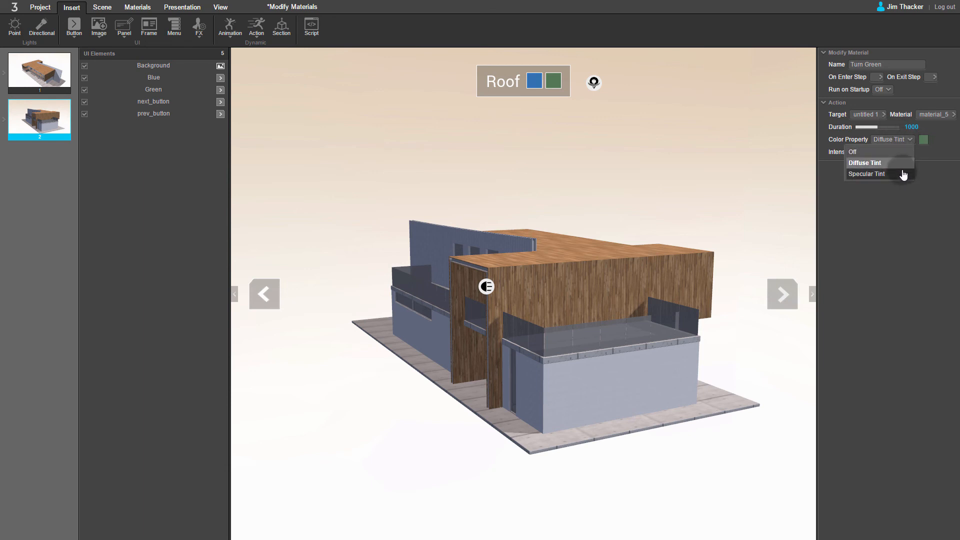
pyautogui.click(886, 152)
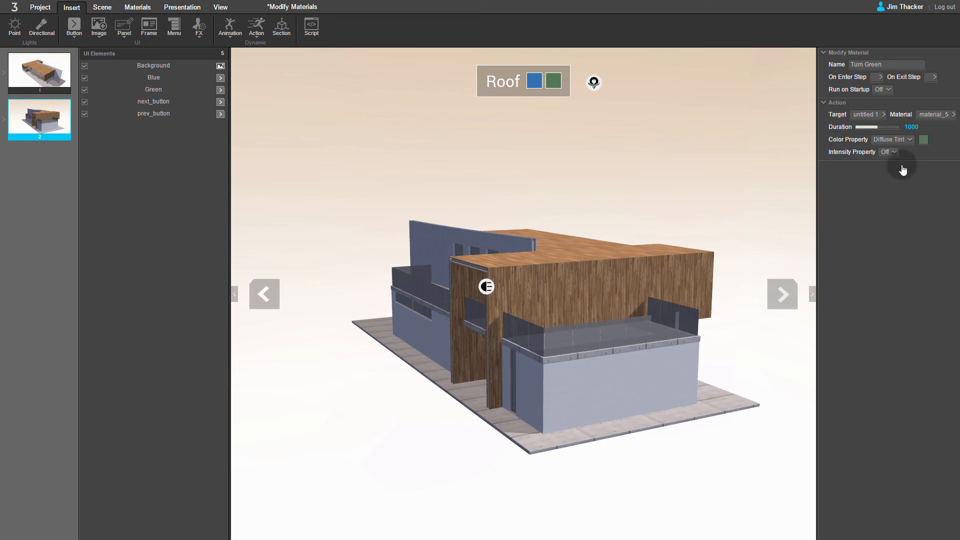
pyautogui.moveTo(887, 160)
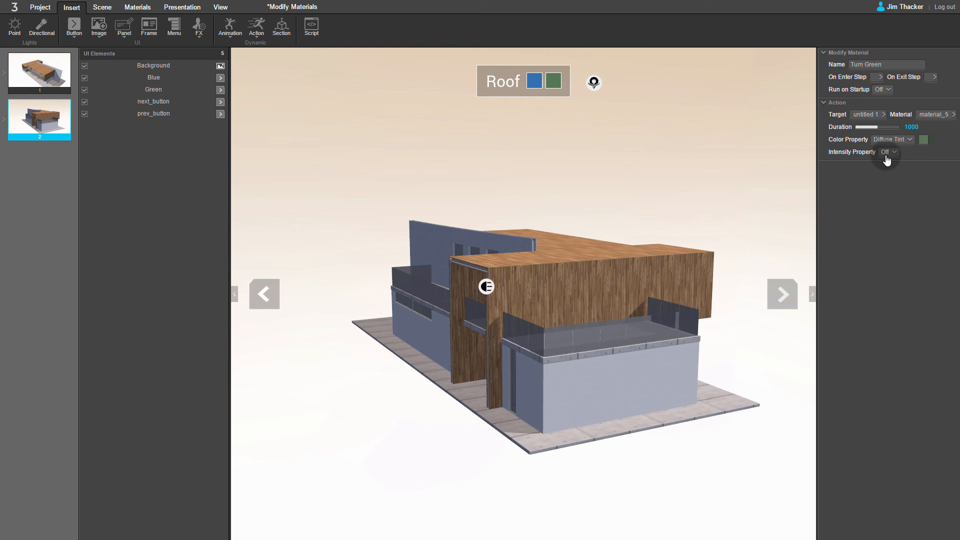
pyautogui.moveTo(359, 175)
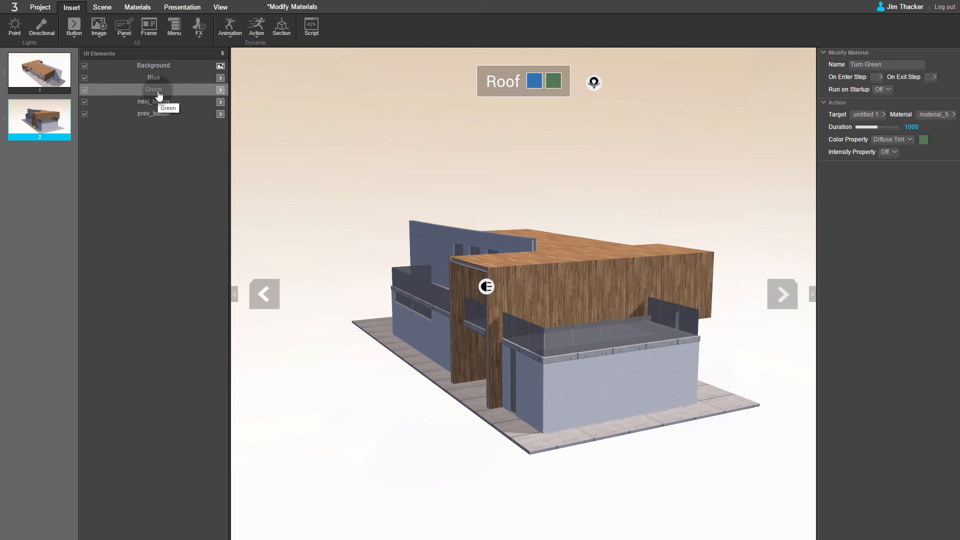
# Set the Green swatch's click event to Project Actions running the Turn Green action.
pyautogui.click(153, 89)
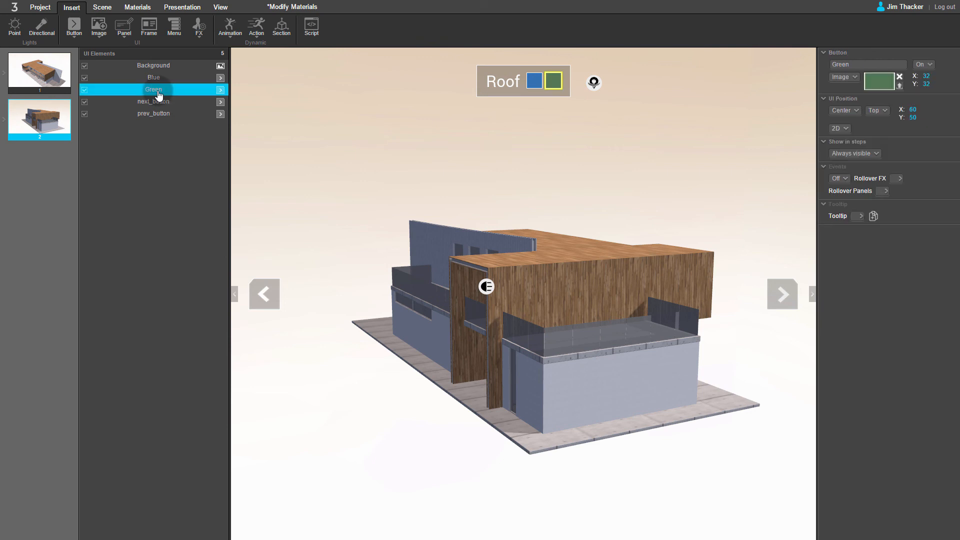
pyautogui.moveTo(308, 160)
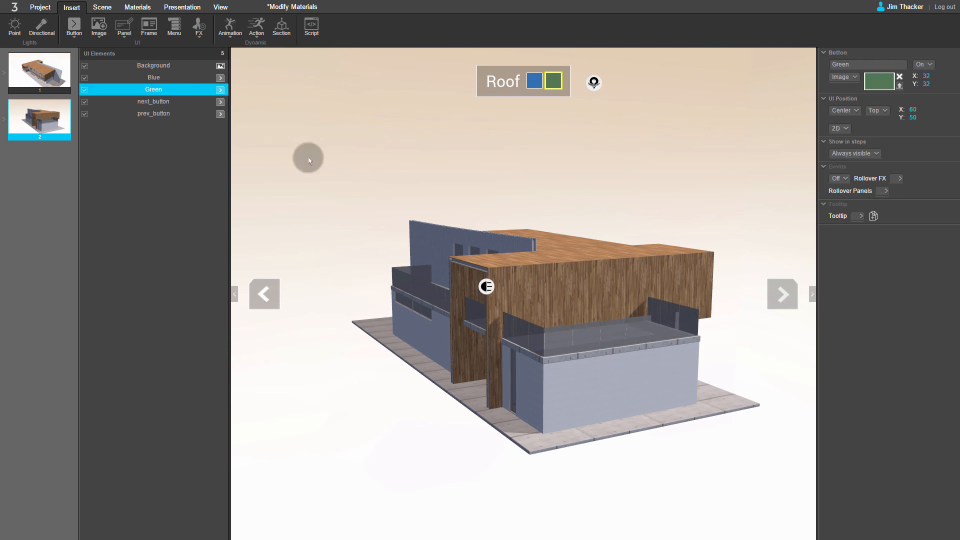
pyautogui.moveTo(848, 182)
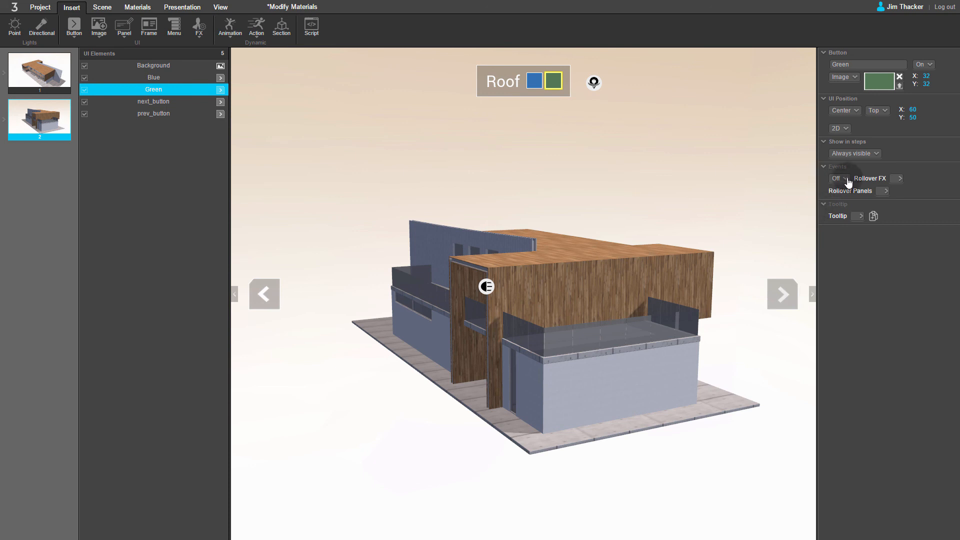
pyautogui.click(837, 178)
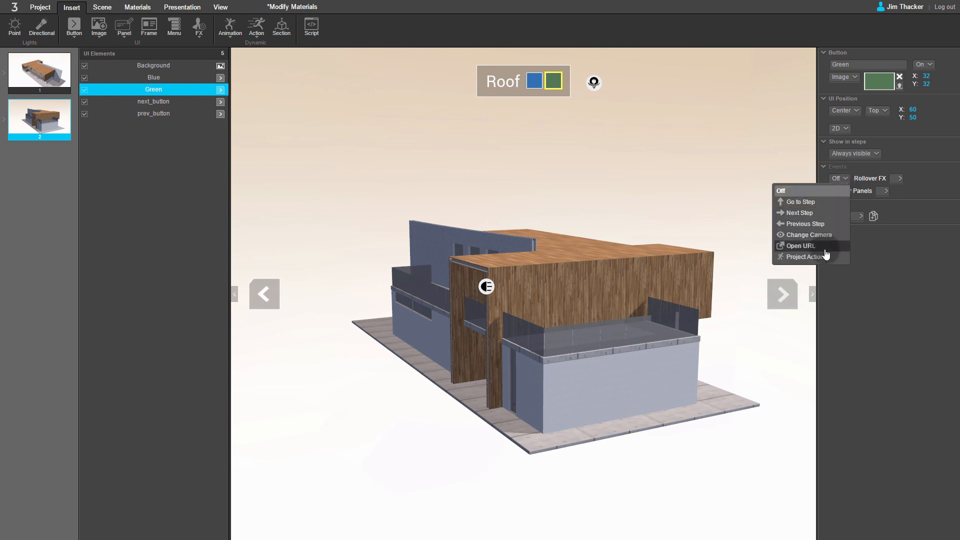
pyautogui.click(807, 257)
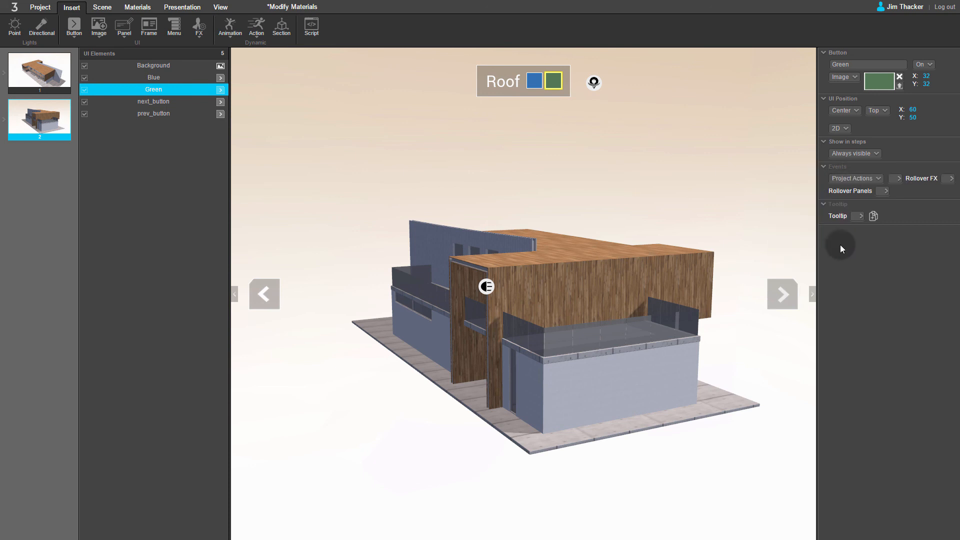
pyautogui.click(895, 178)
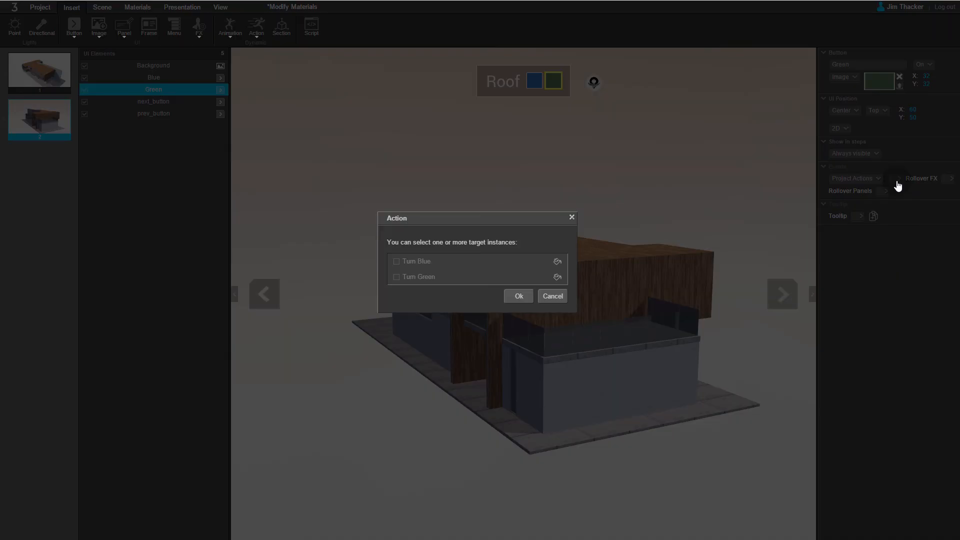
pyautogui.moveTo(399, 282)
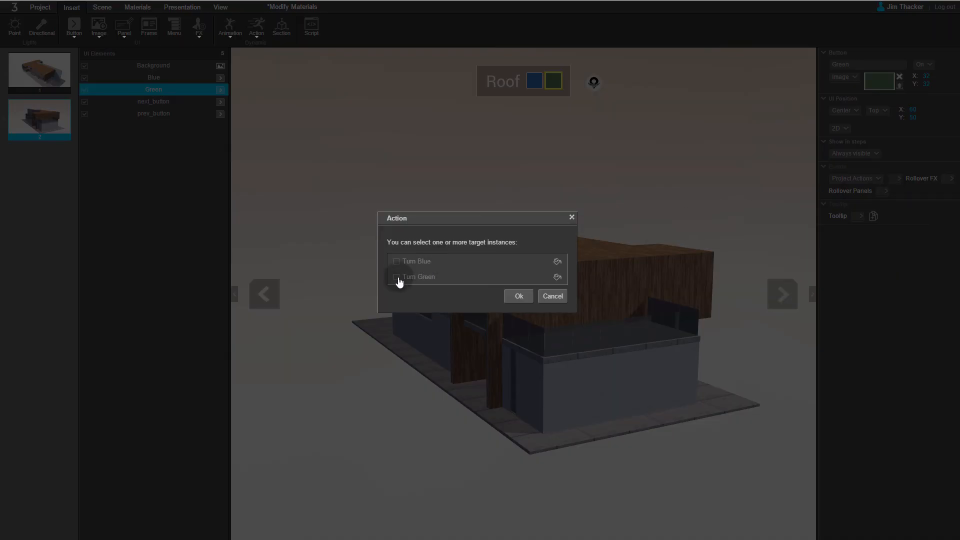
pyautogui.click(396, 276)
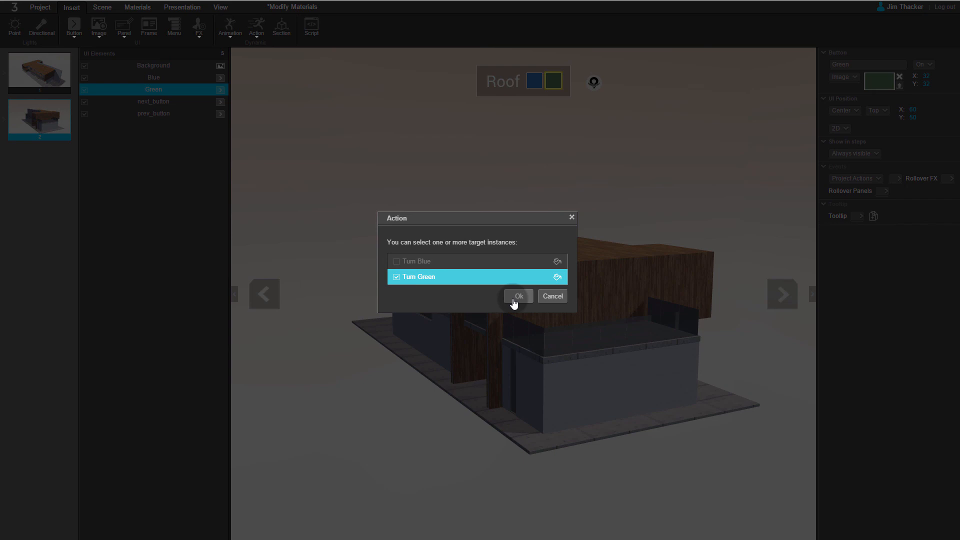
pyautogui.click(518, 296)
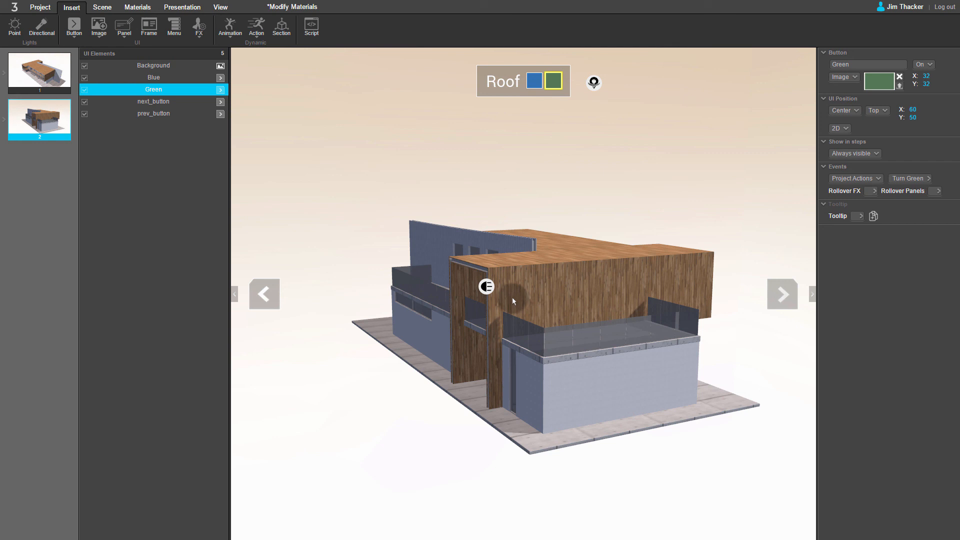
pyautogui.moveTo(217, 190)
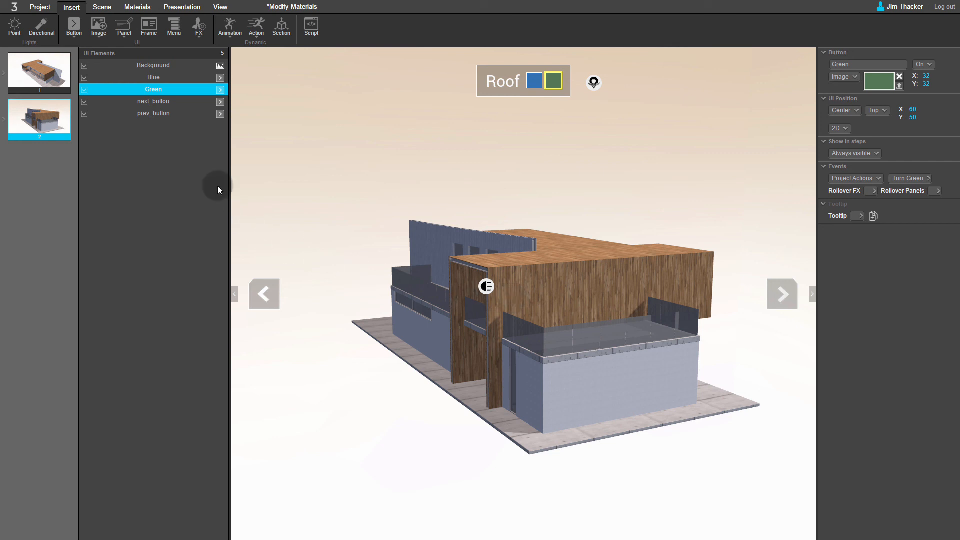
# Launch a preview from the Project tab, saving the modified project when prompted.
pyautogui.click(40, 7)
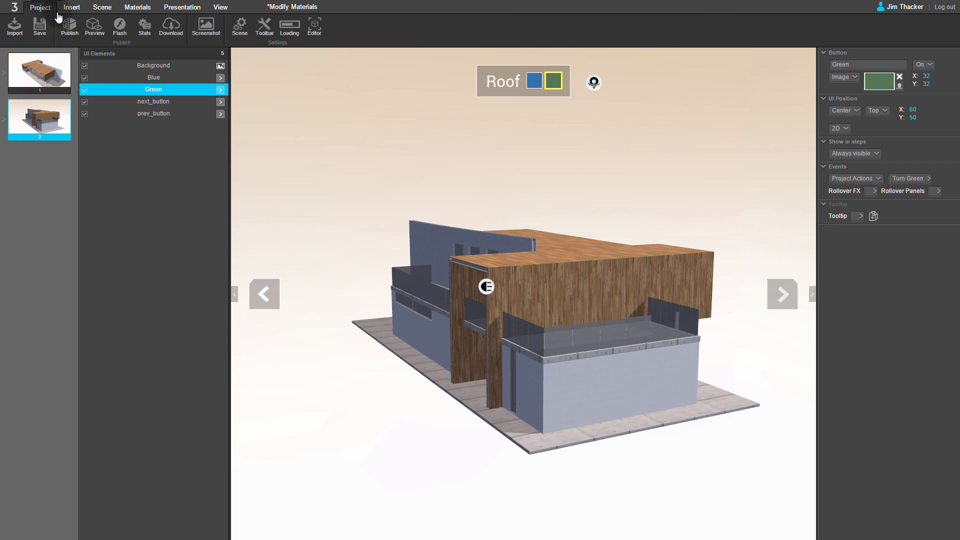
pyautogui.click(40, 7)
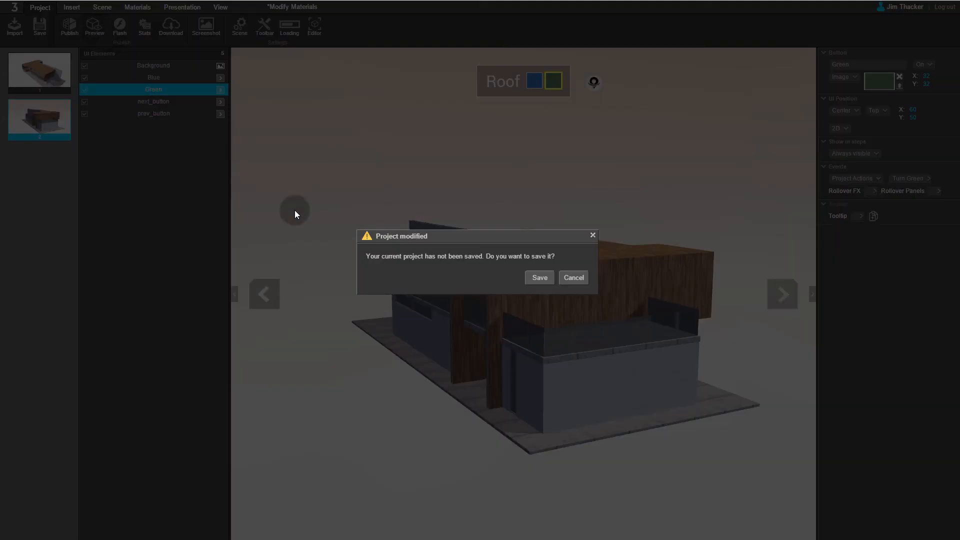
pyautogui.click(538, 277)
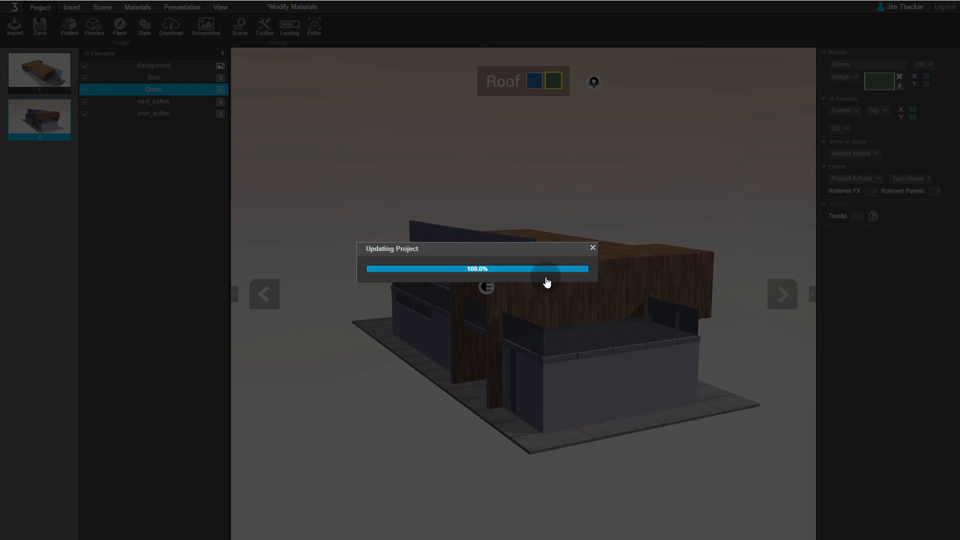
pyautogui.click(94, 27)
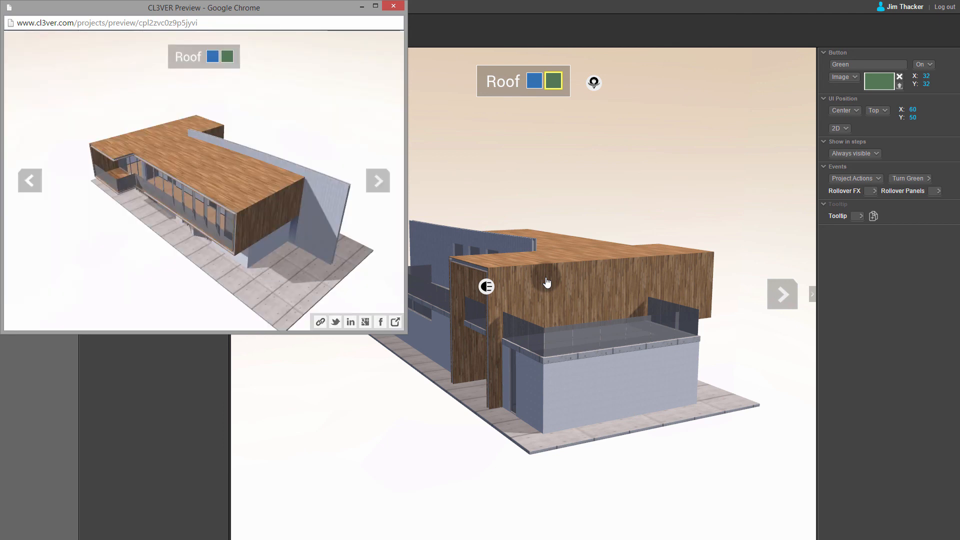
# Press the blue Roof swatch in the Chrome preview so the roof turns blue.
pyautogui.click(212, 56)
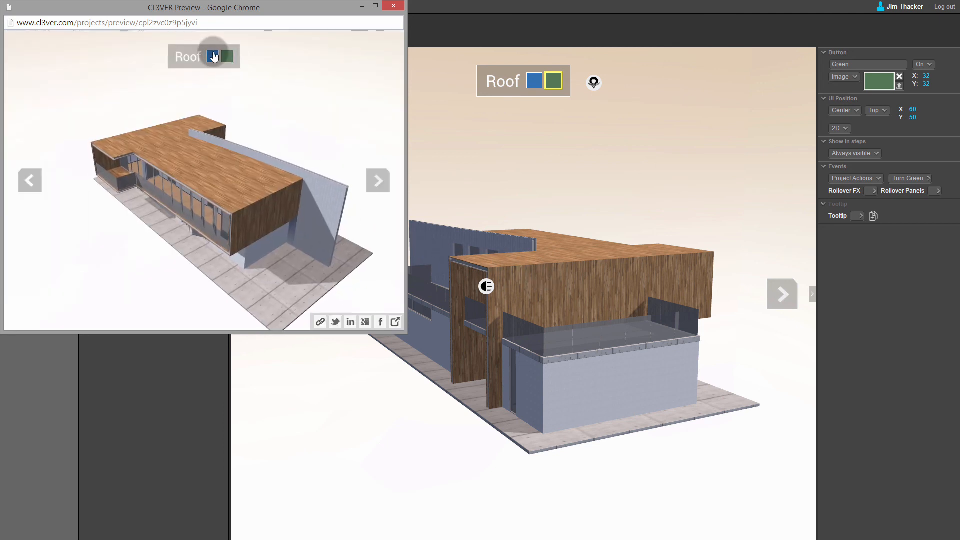
pyautogui.click(225, 56)
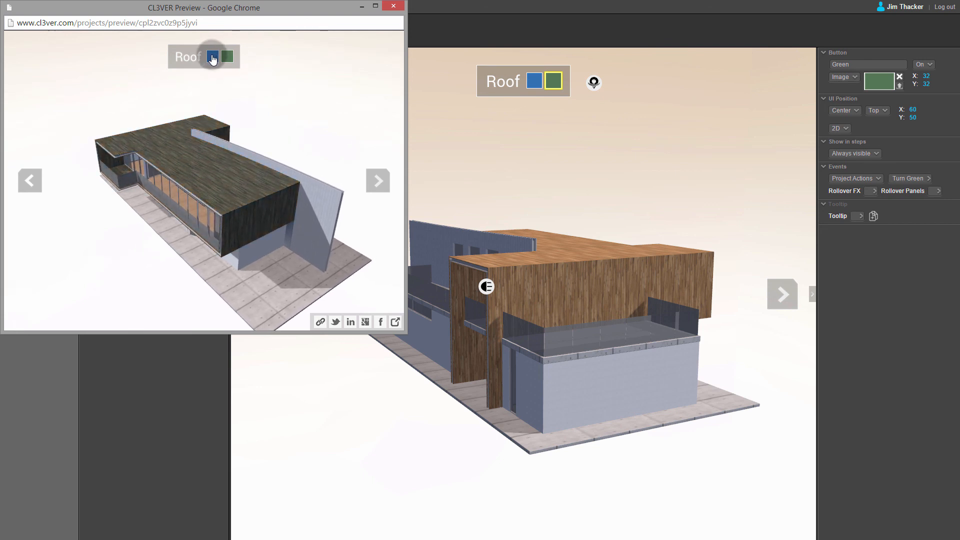